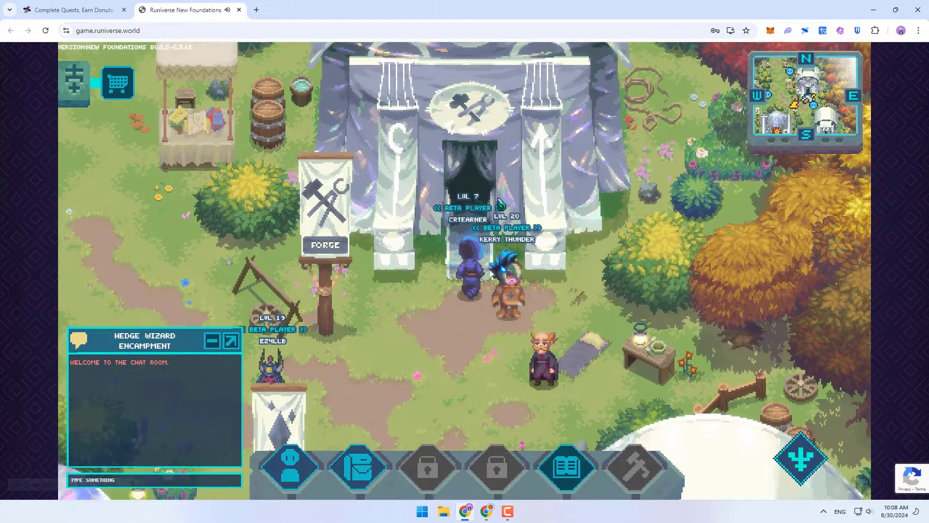
# Inscribe the Beware the Thaw recipe to the forge and confirm the Attention dialog
pyautogui.click(566, 467)
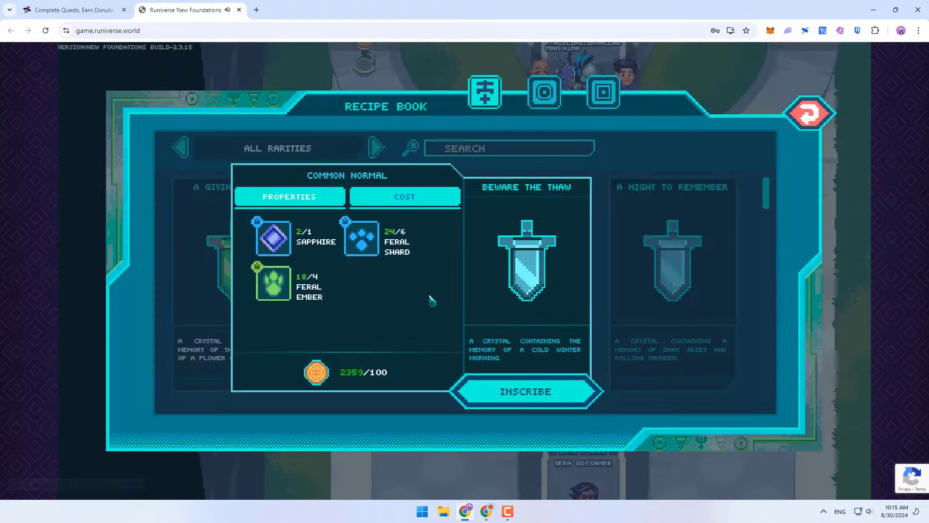
pyautogui.click(525, 391)
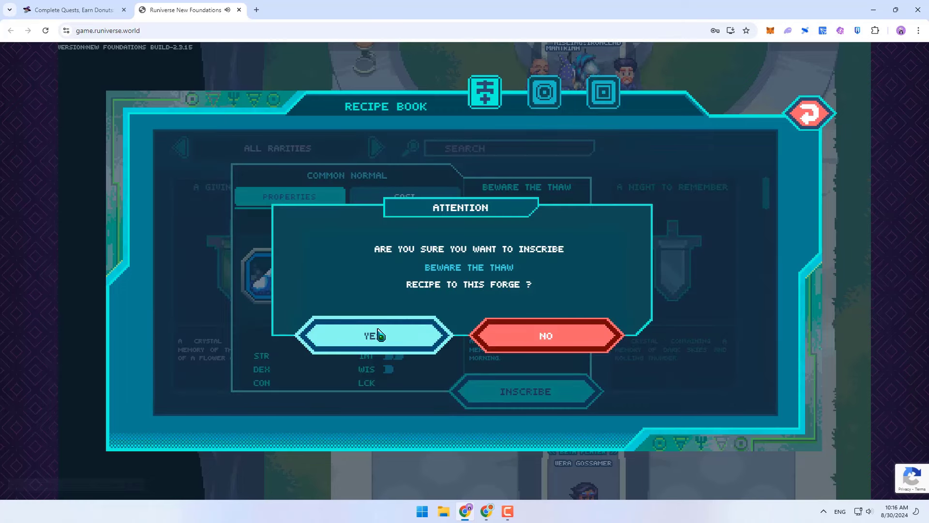
pyautogui.click(374, 335)
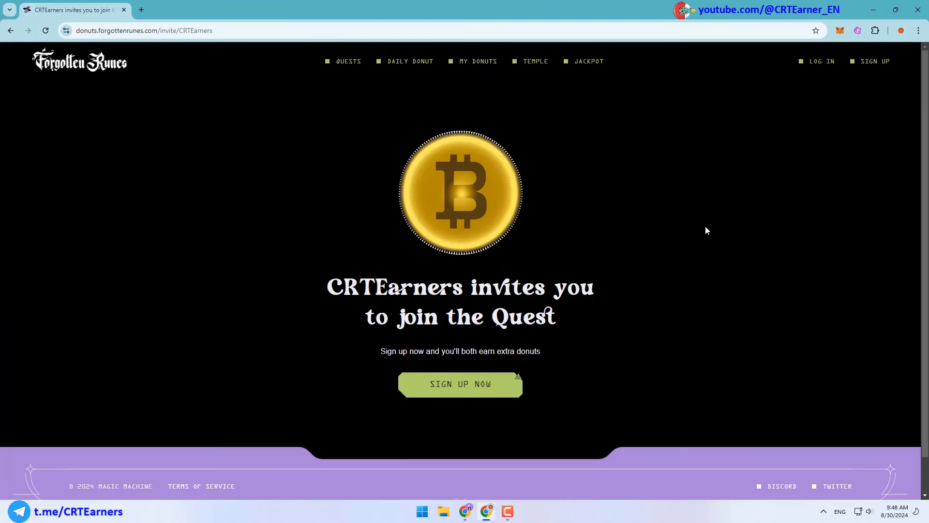
# Continue from the invite page into the Forgotten Runes Donuts site
pyautogui.click(460, 384)
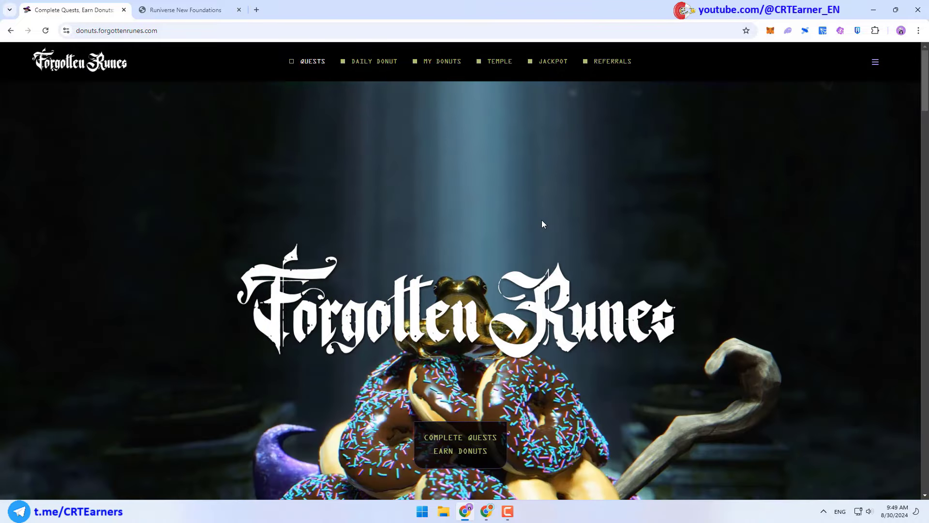
pyautogui.moveTo(436, 70)
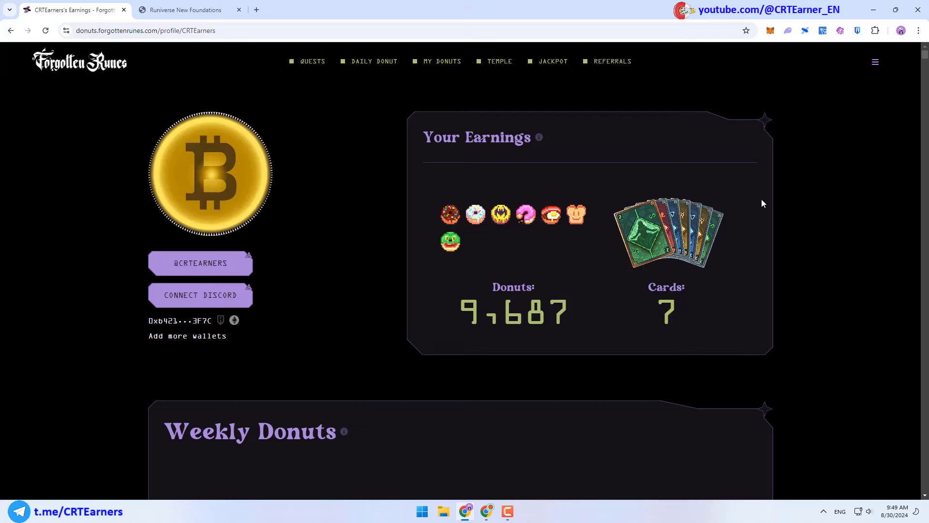
pyautogui.moveTo(325, 83)
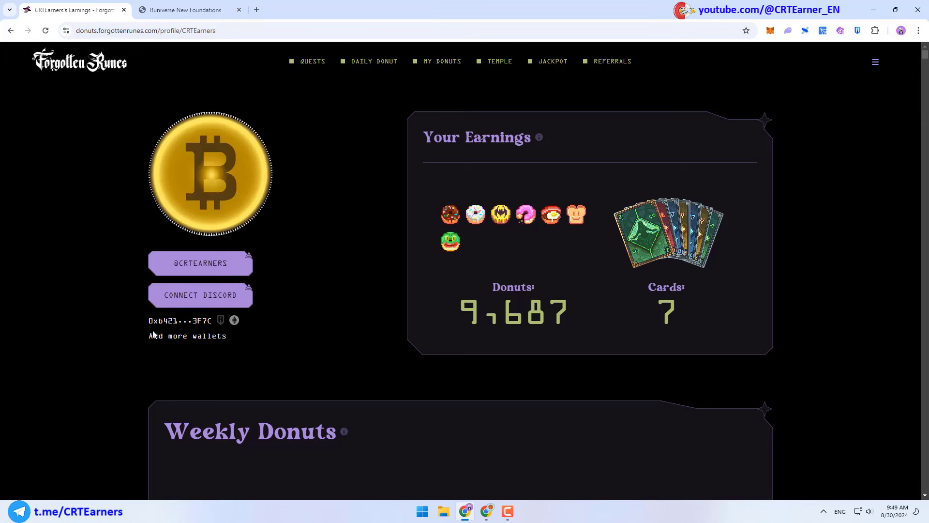
pyautogui.moveTo(168, 336)
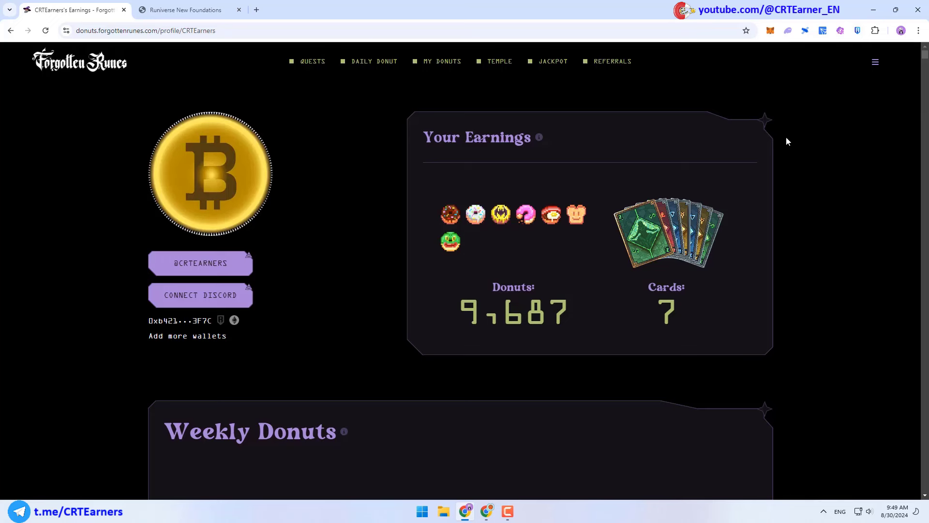
pyautogui.moveTo(377, 213)
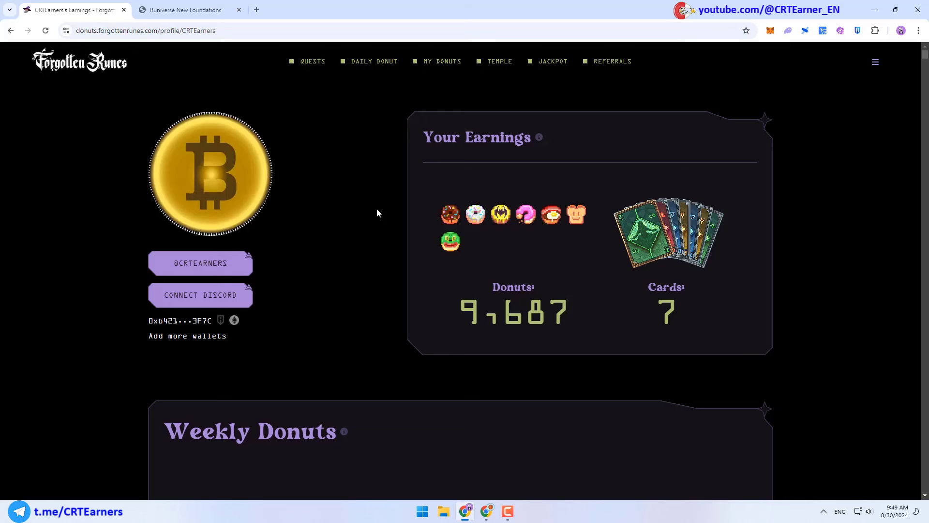
pyautogui.moveTo(380, 319)
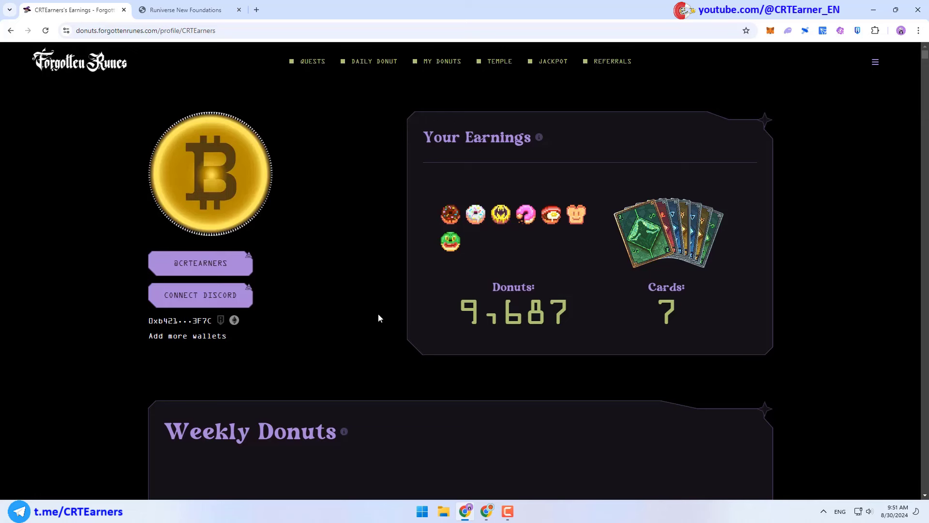
pyautogui.moveTo(199, 295)
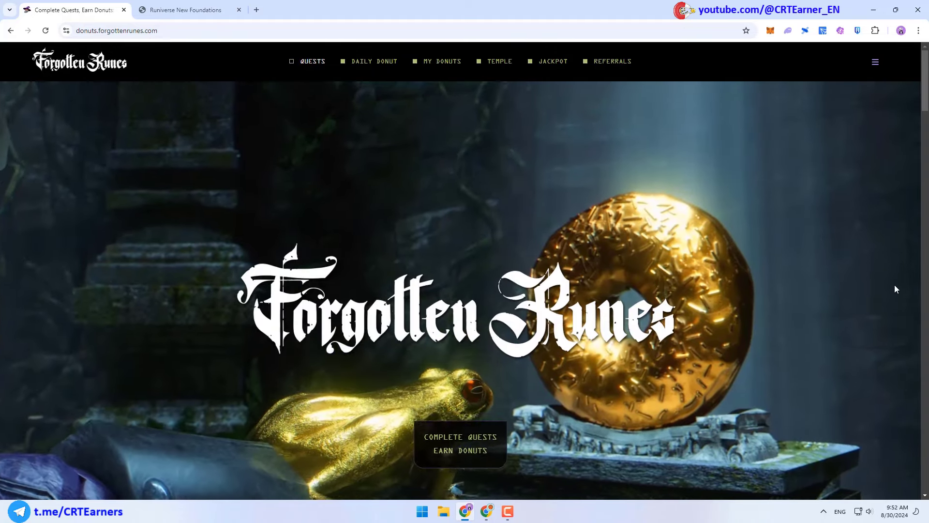
# Complete the Follow FRWC adventure quest by following Forgotten Runes on X
pyautogui.scroll(-3)
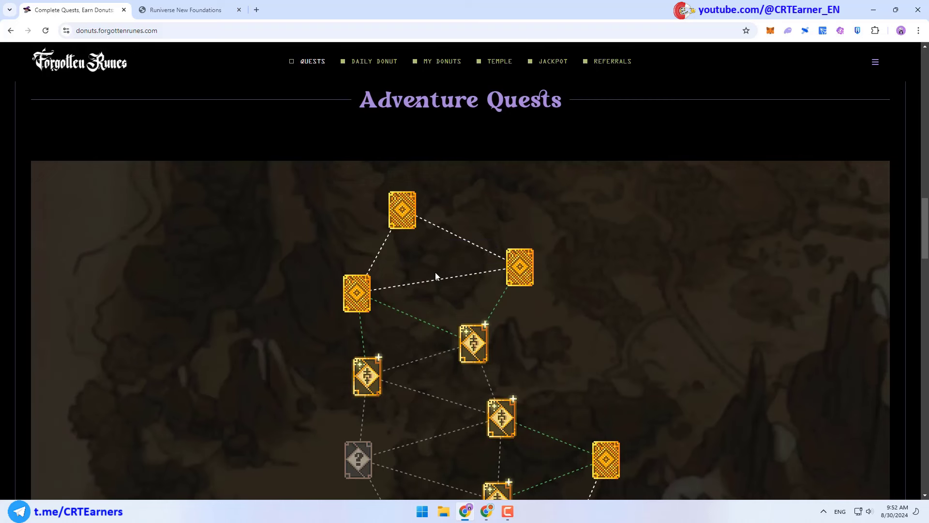
pyautogui.moveTo(519, 268)
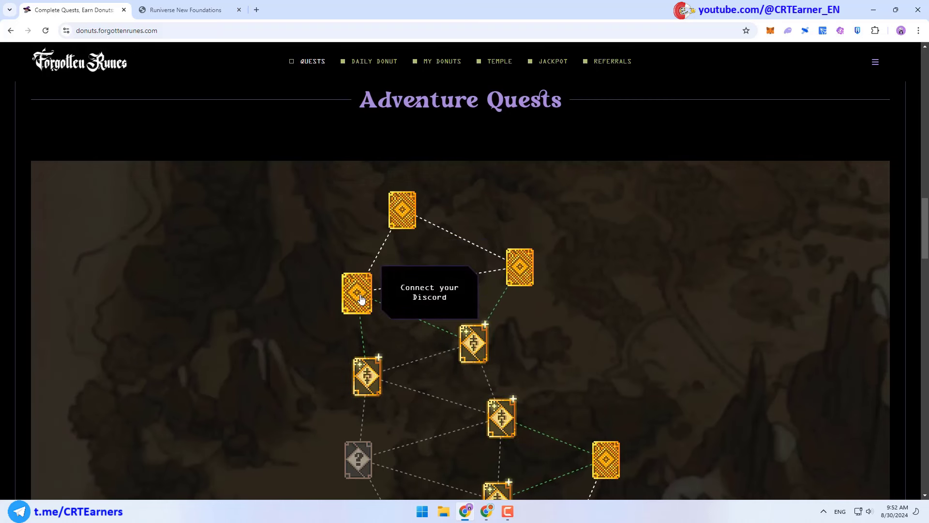
pyautogui.moveTo(363, 338)
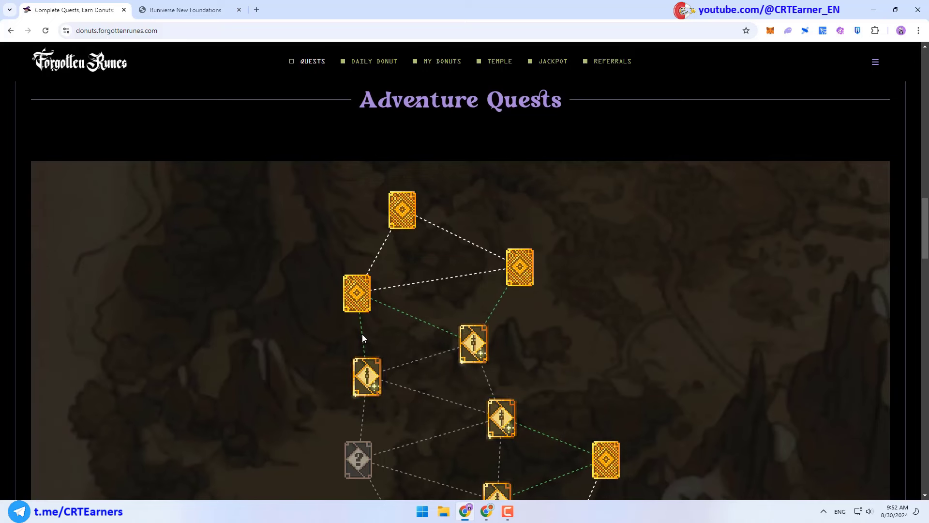
pyautogui.moveTo(474, 344)
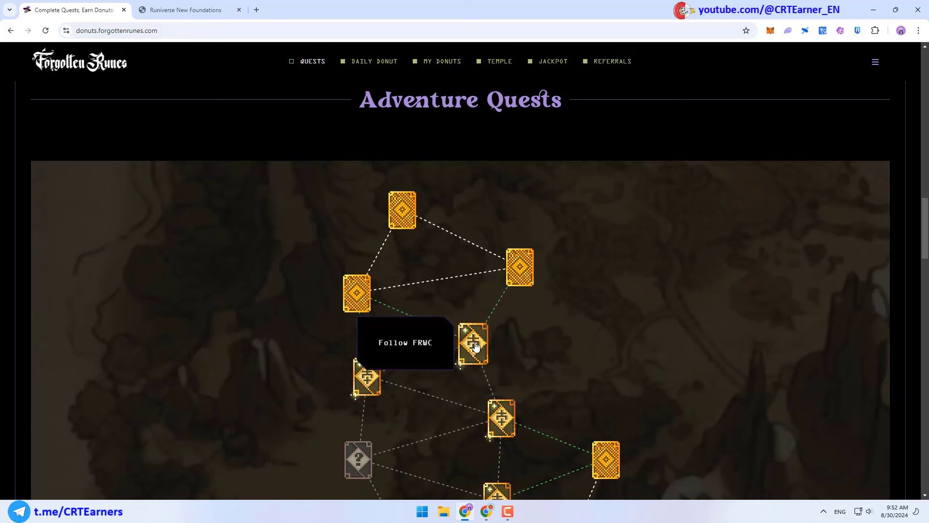
pyautogui.click(473, 344)
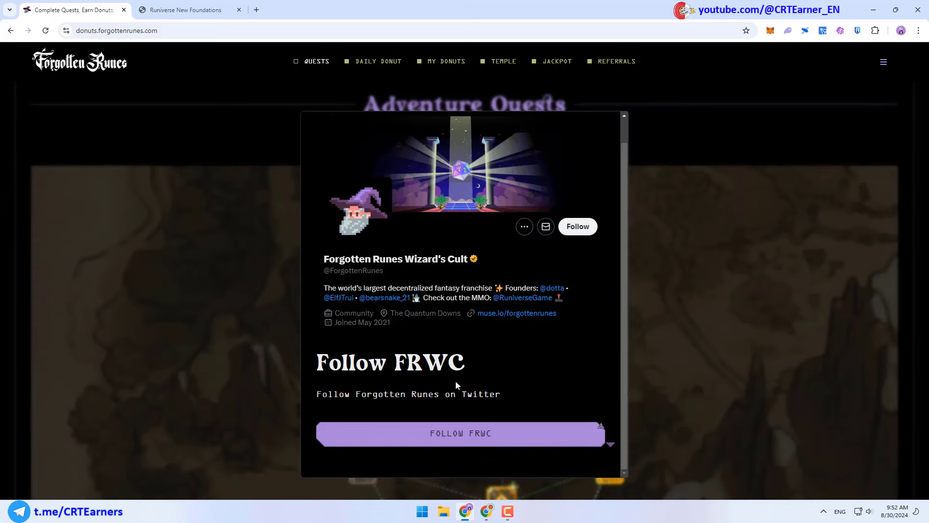
pyautogui.click(461, 433)
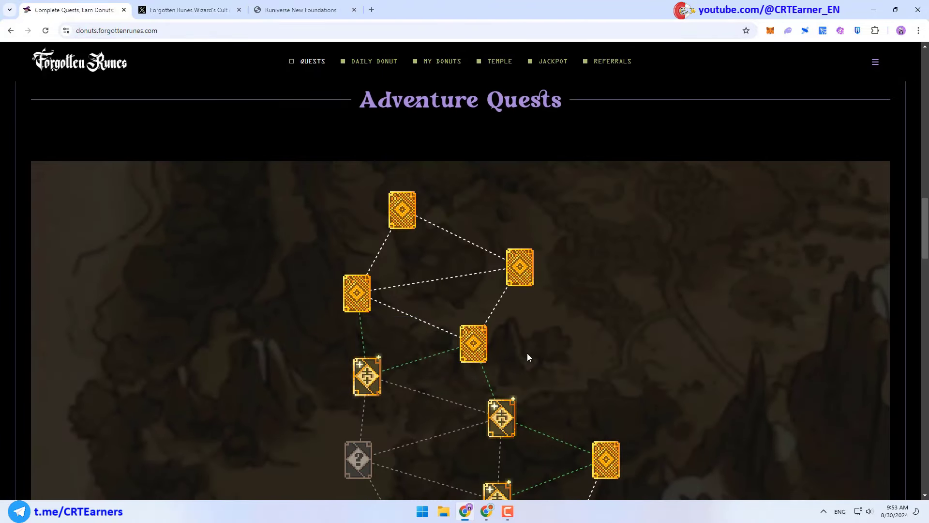
pyautogui.scroll(-3)
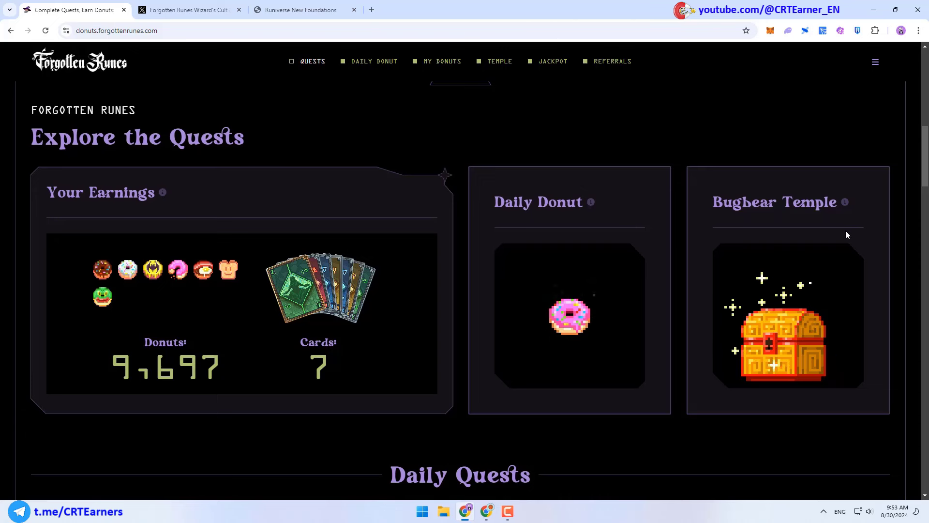
pyautogui.moveTo(222, 320)
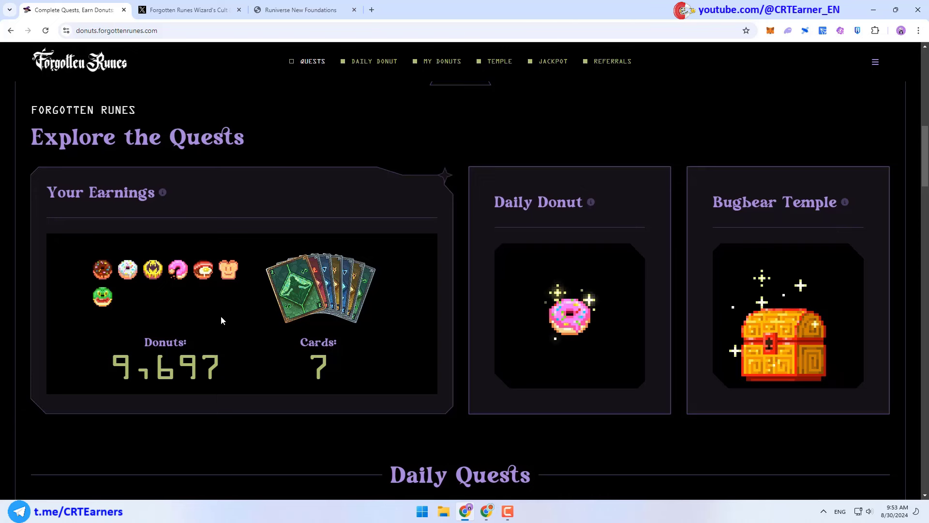
# Scroll down past the Daily Quests row toward the Daily Donut card
pyautogui.scroll(-3)
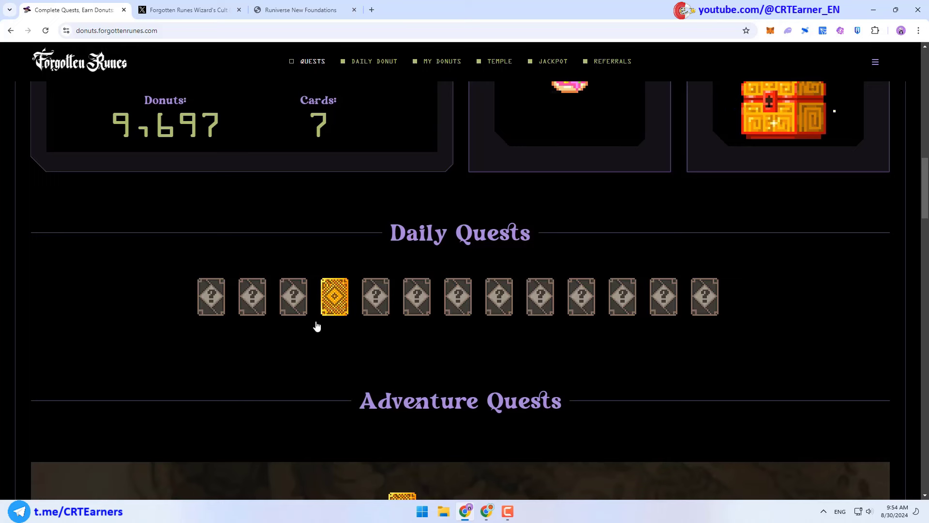
pyautogui.moveTo(332, 334)
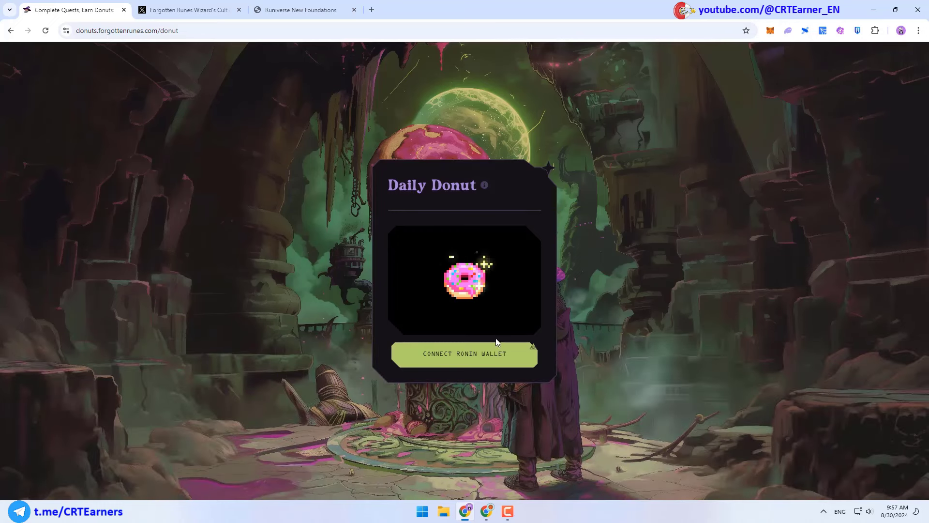
# Claim the daily donut via the Ronin wallet and view the profile showing 9,717 donuts
pyautogui.click(464, 354)
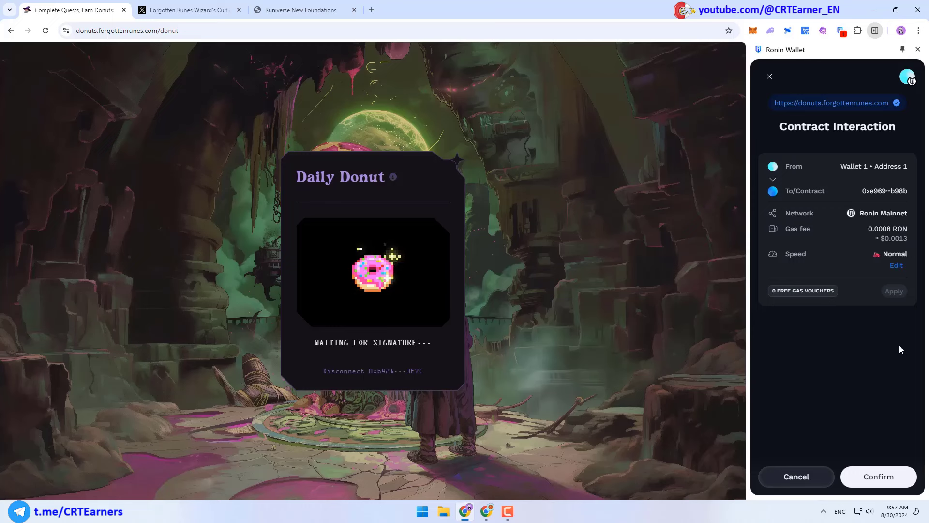
pyautogui.click(878, 476)
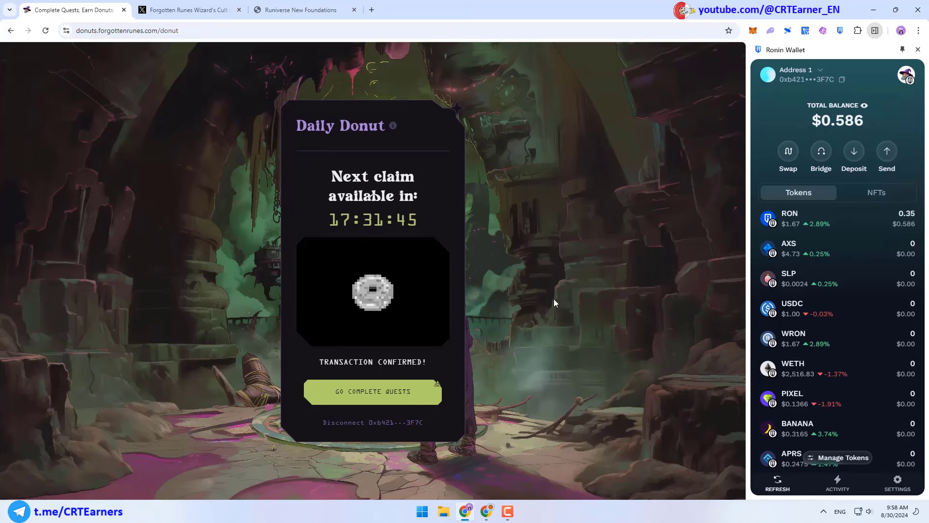
pyautogui.click(372, 391)
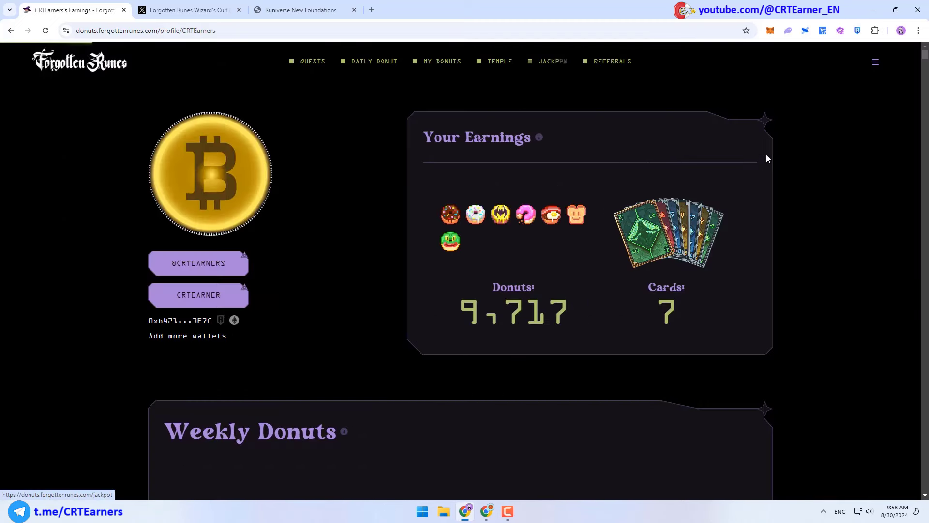
# View the Jackpot page of Forgotten Runes Donuts
pyautogui.click(552, 61)
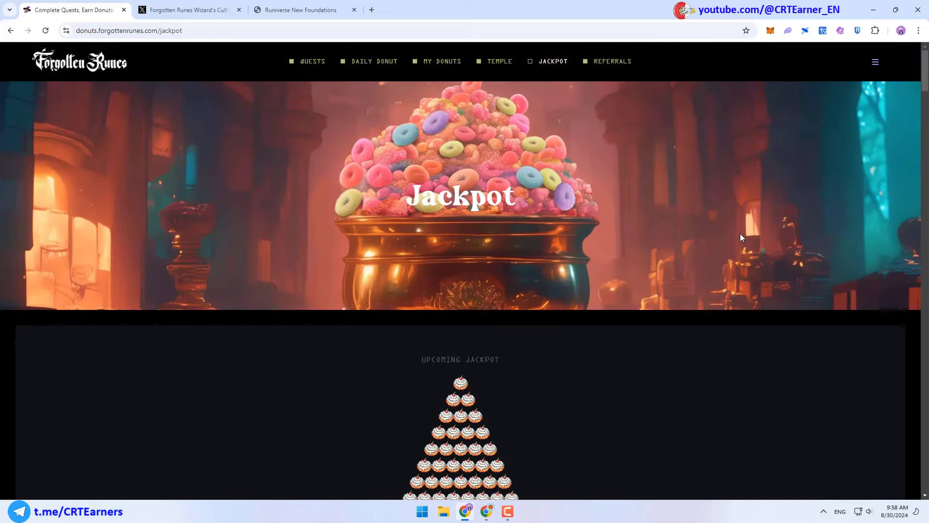
pyautogui.scroll(-3)
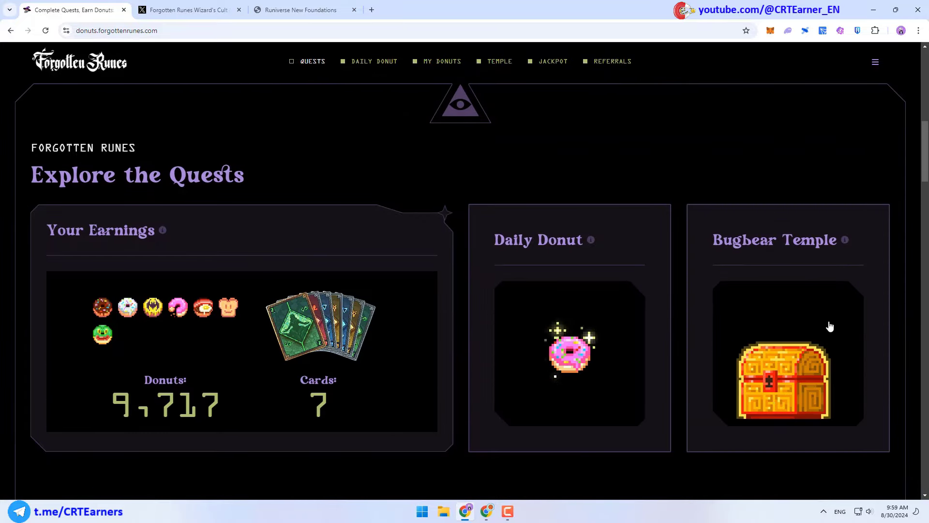
pyautogui.moveTo(781, 375)
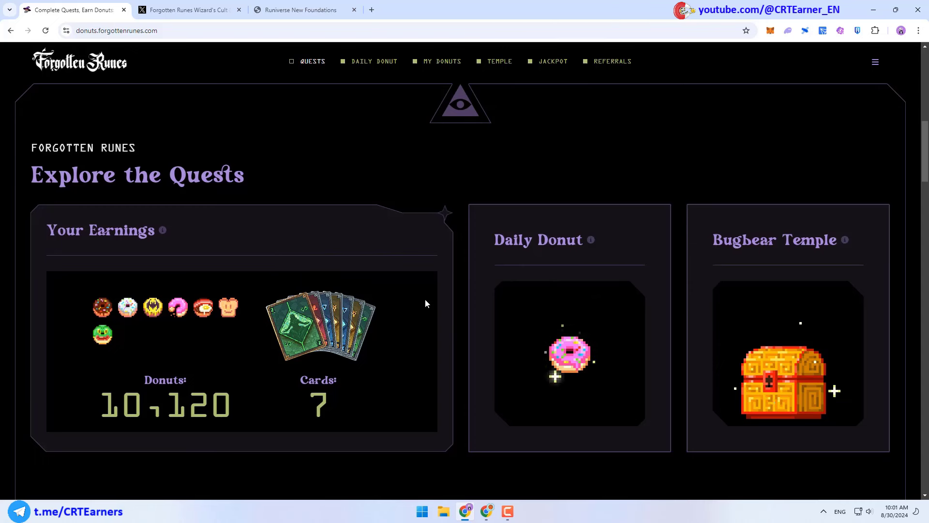
pyautogui.moveTo(885, 285)
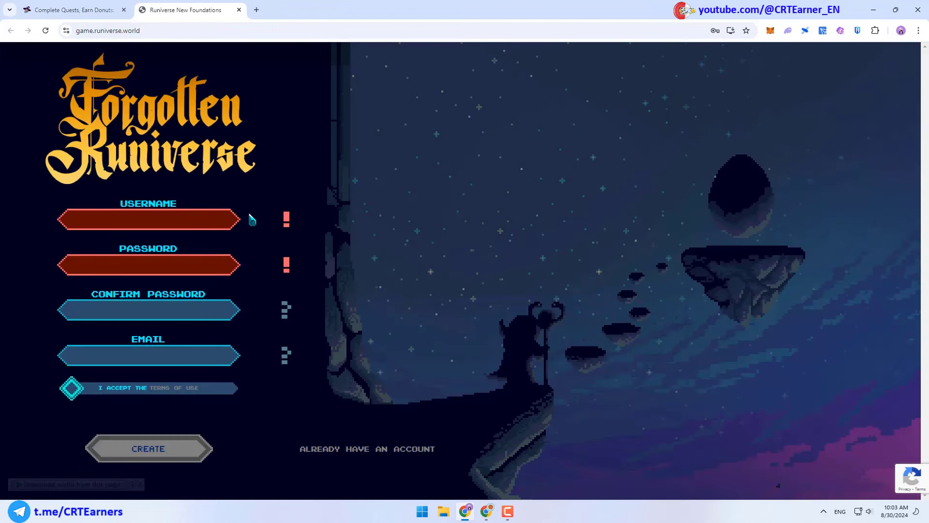
pyautogui.moveTo(250, 301)
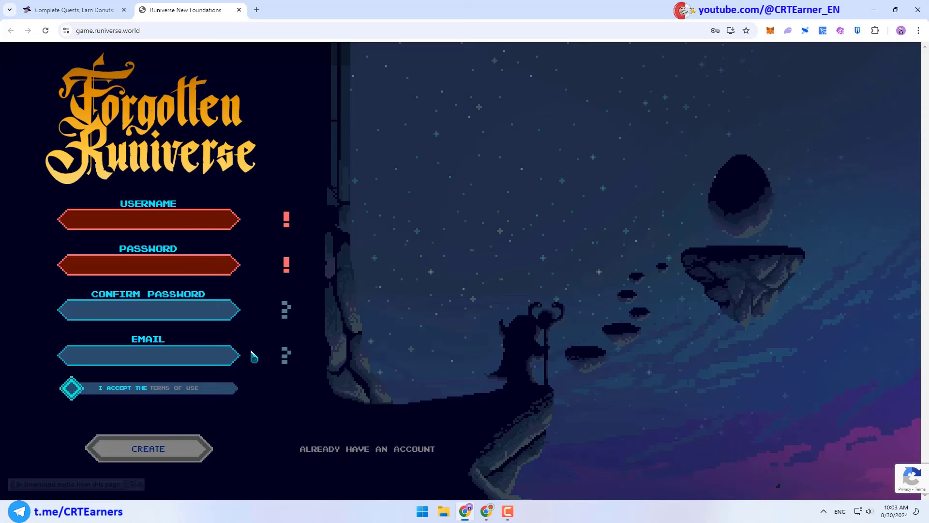
pyautogui.moveTo(287, 418)
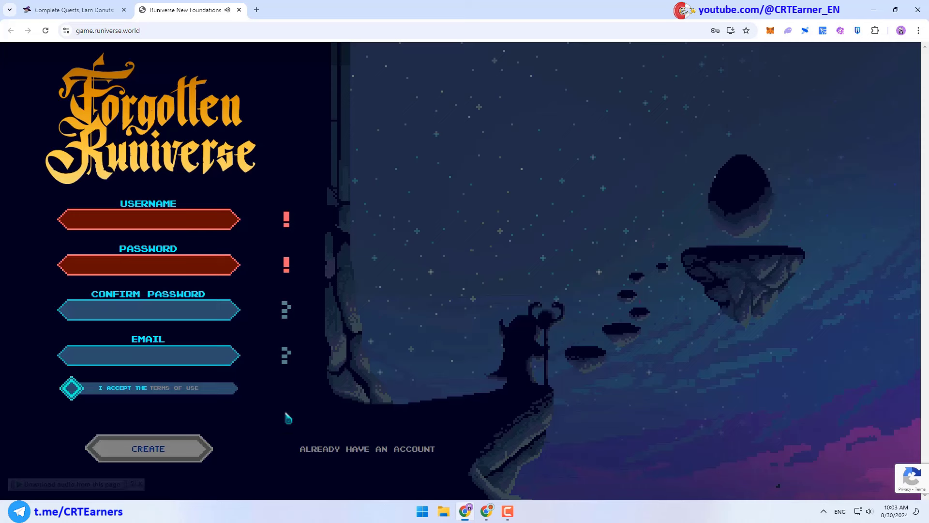
# Sign in to Forgotten Runiverse with an existing account, reaching the CRTEARNER character select
pyautogui.click(366, 449)
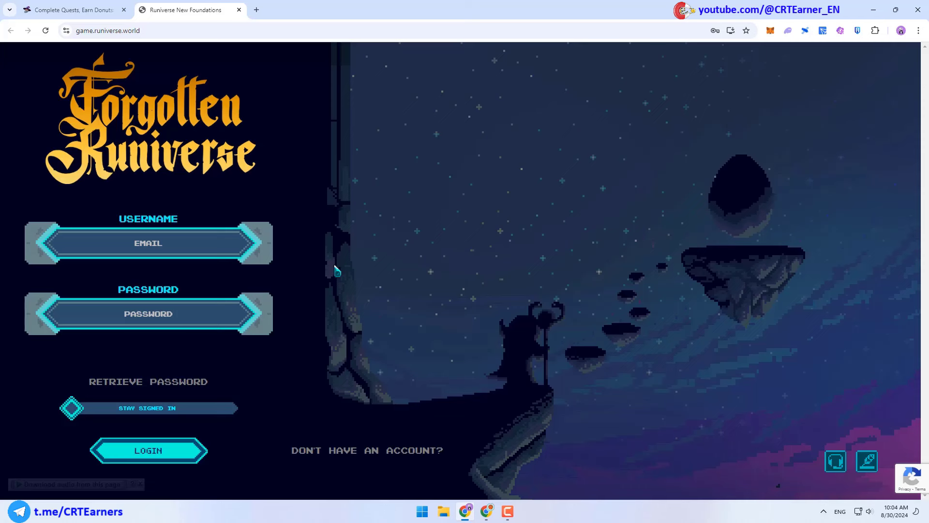
pyautogui.click(70, 9)
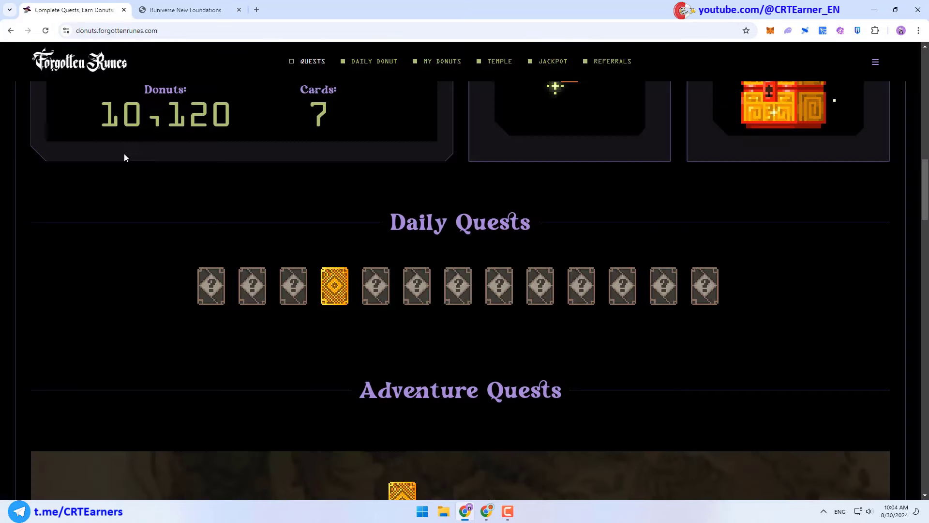
pyautogui.click(184, 10)
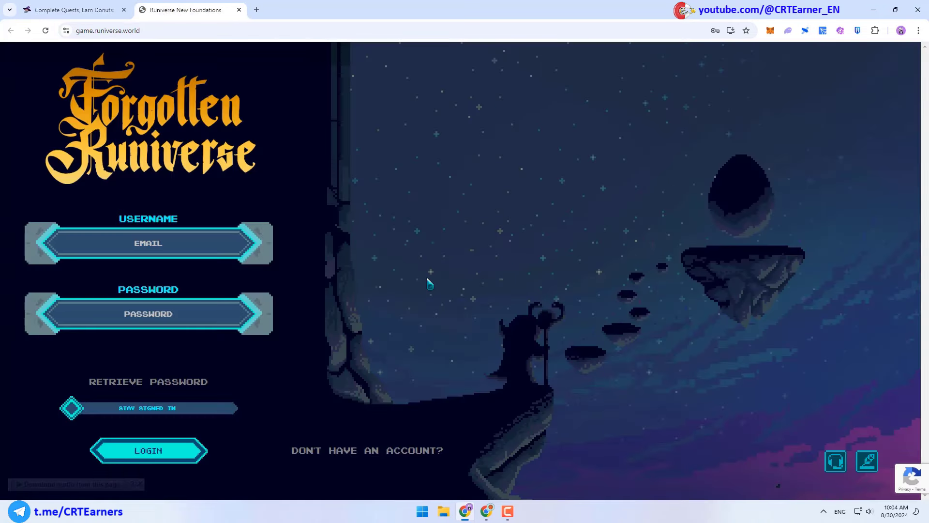
pyautogui.click(148, 450)
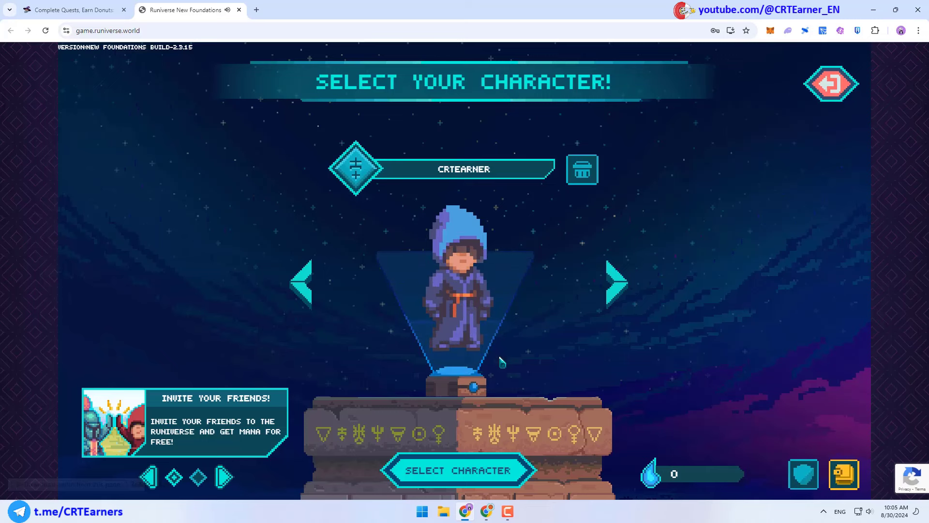
# Enter the world with the hooded wizard and inspect a location on the world map
pyautogui.click(458, 471)
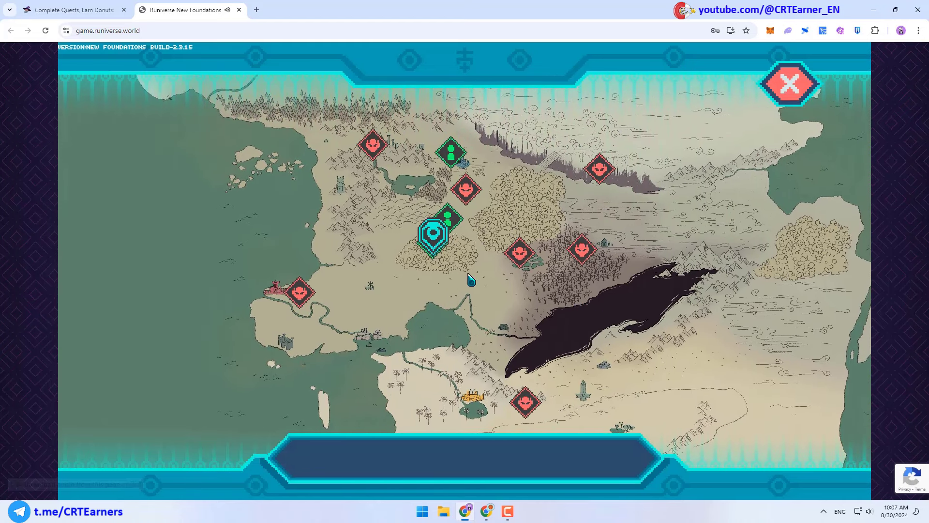
pyautogui.click(433, 234)
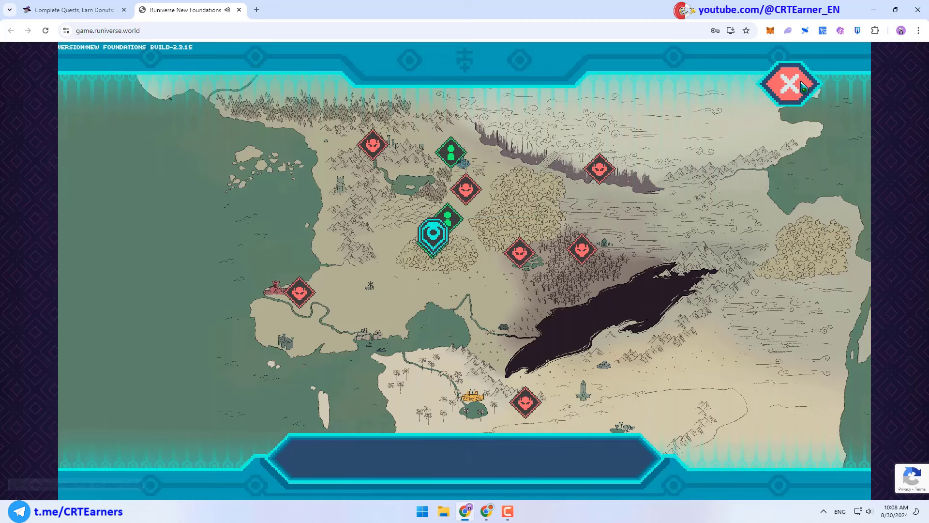
pyautogui.click(788, 83)
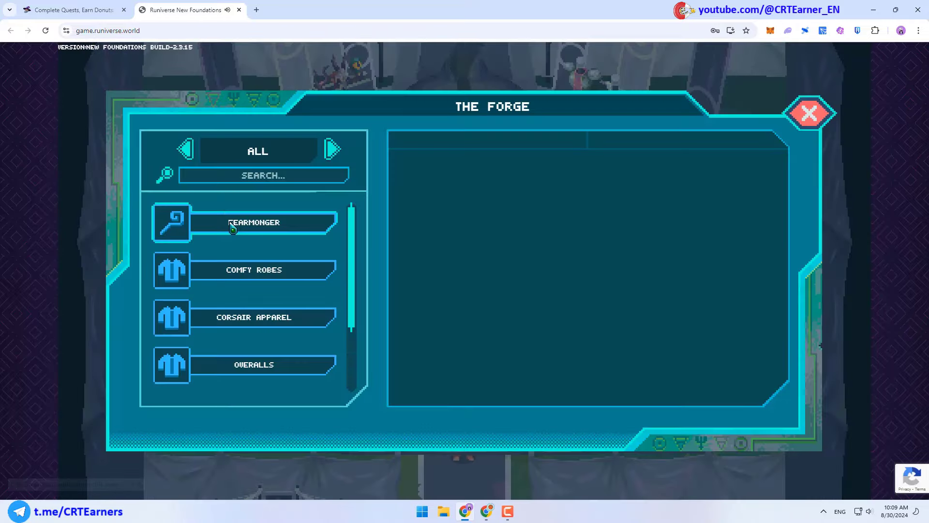
# Review the Fearmonger weapon's affixes and copper, chittering shard, ember, gold cost, then start forging
pyautogui.click(255, 223)
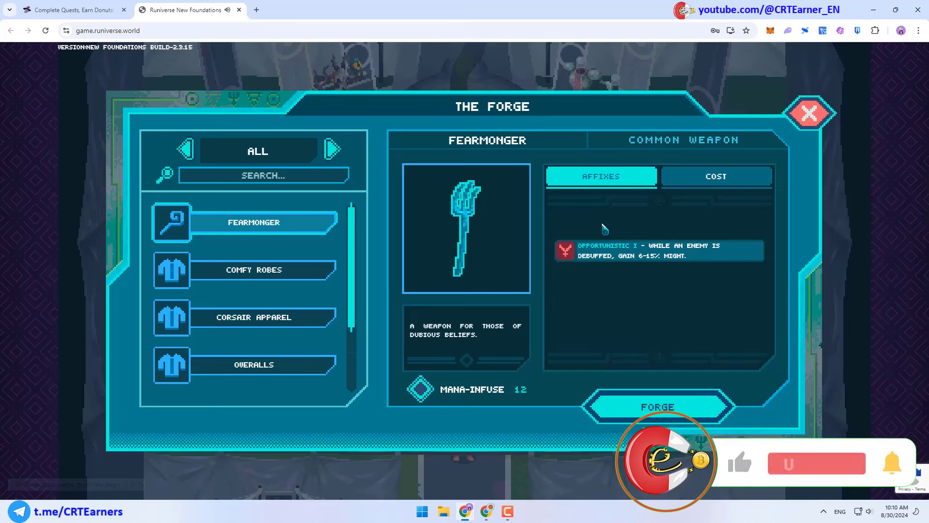
pyautogui.click(817, 464)
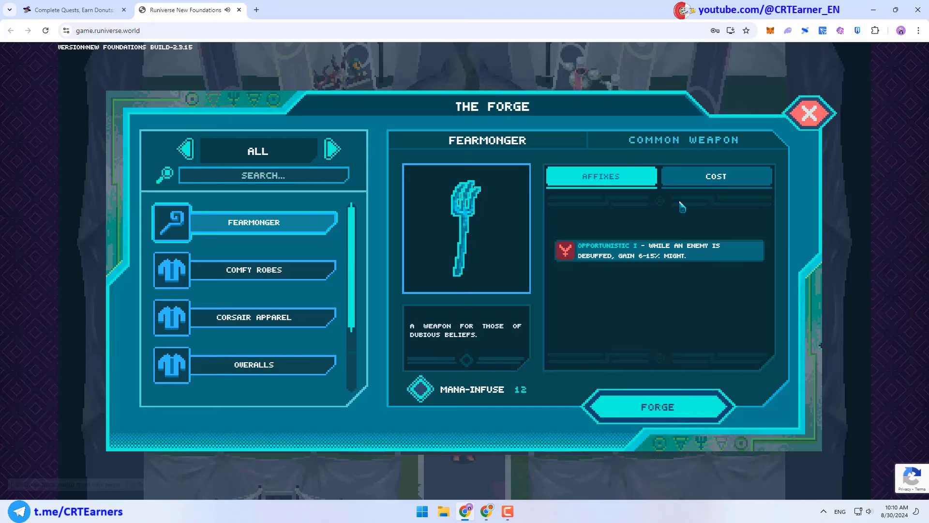
pyautogui.click(716, 176)
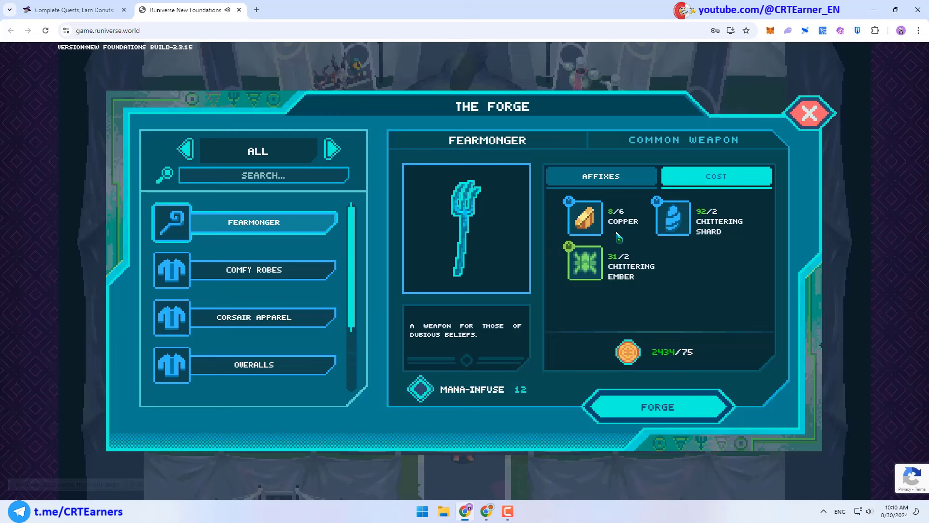
pyautogui.moveTo(600, 269)
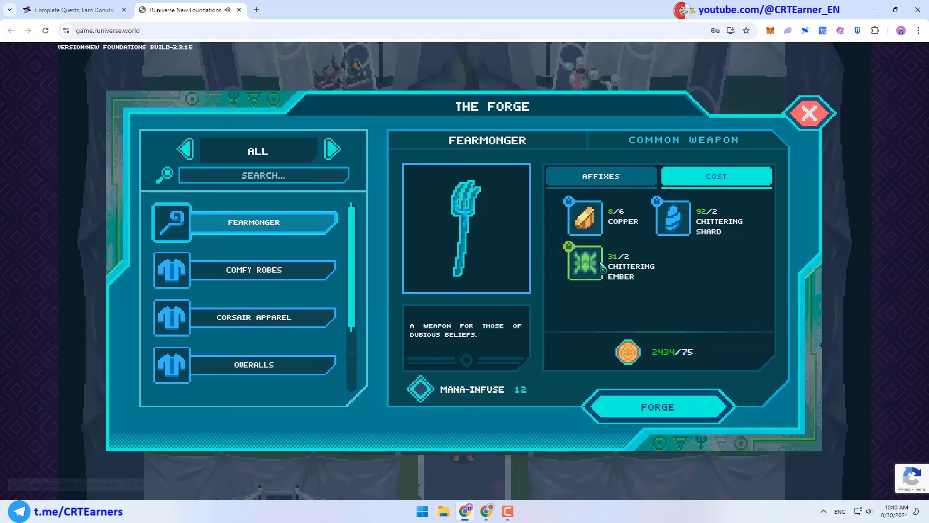
pyautogui.moveTo(709, 289)
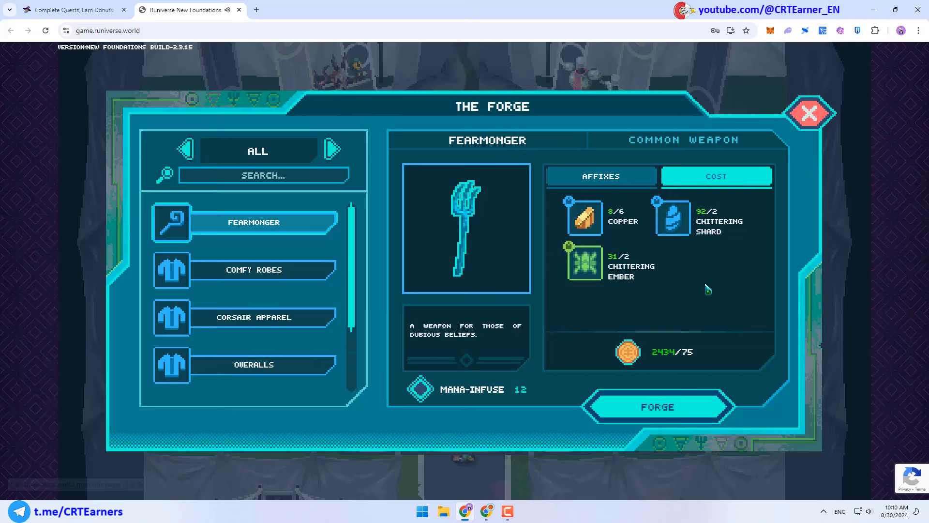
pyautogui.click(656, 408)
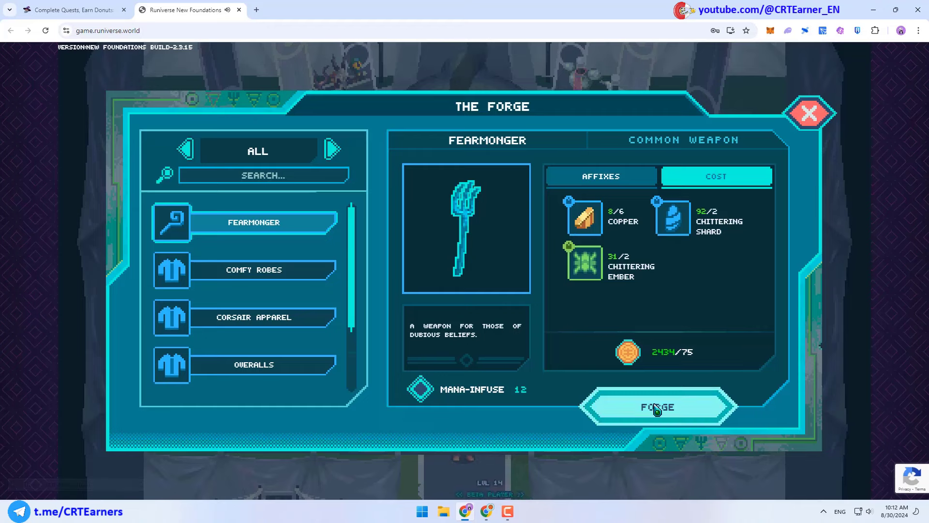
# Forge the Fearmonger common weapon and leave the Congratulations screen back to the world
pyautogui.click(656, 407)
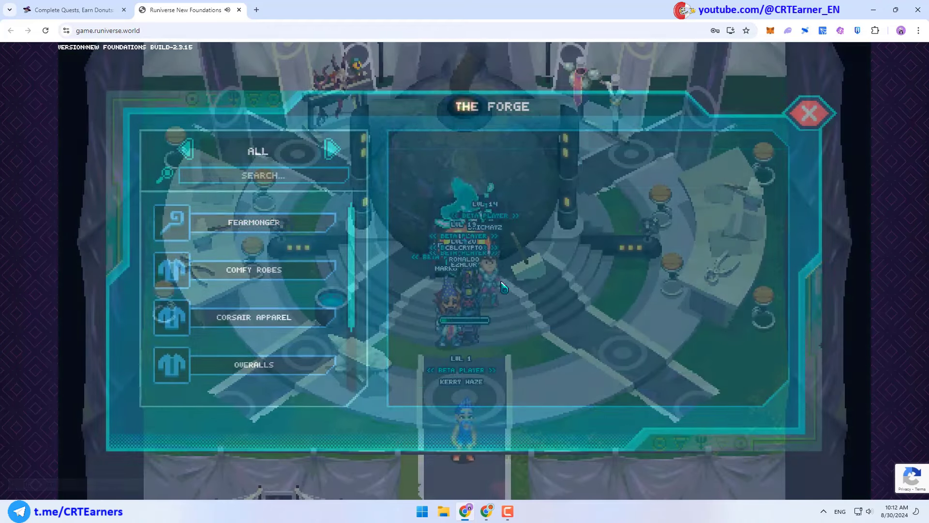
pyautogui.click(254, 223)
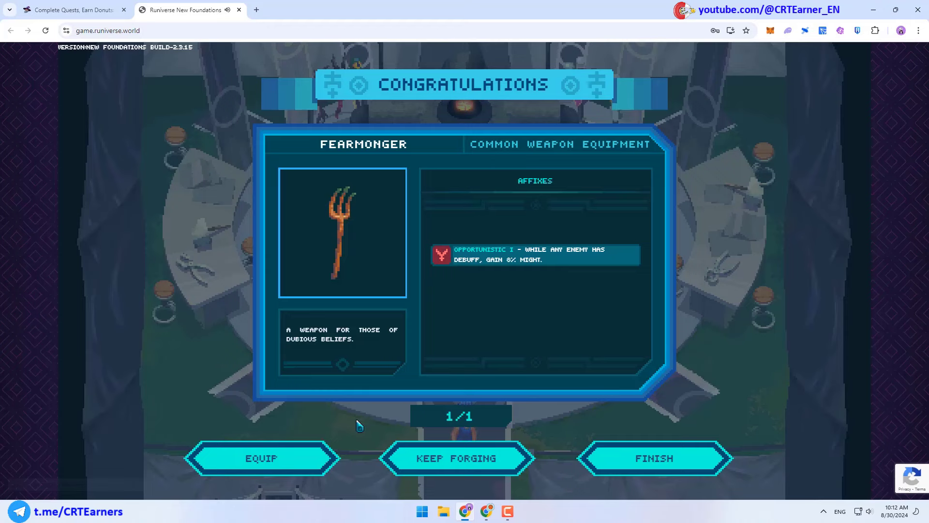
pyautogui.click(653, 458)
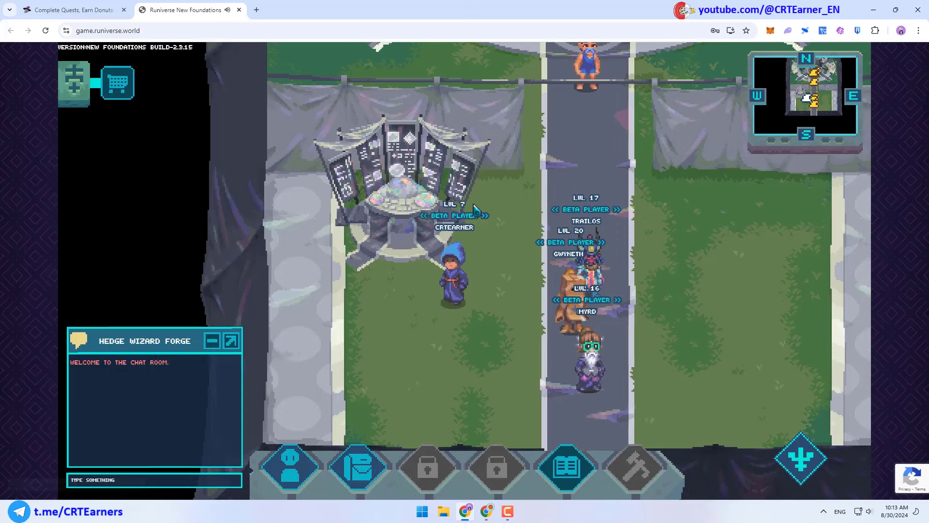
# Browse the forge recipe book, viewing the Ceremonial Cap and Luchador Headband recipe details
pyautogui.click(567, 465)
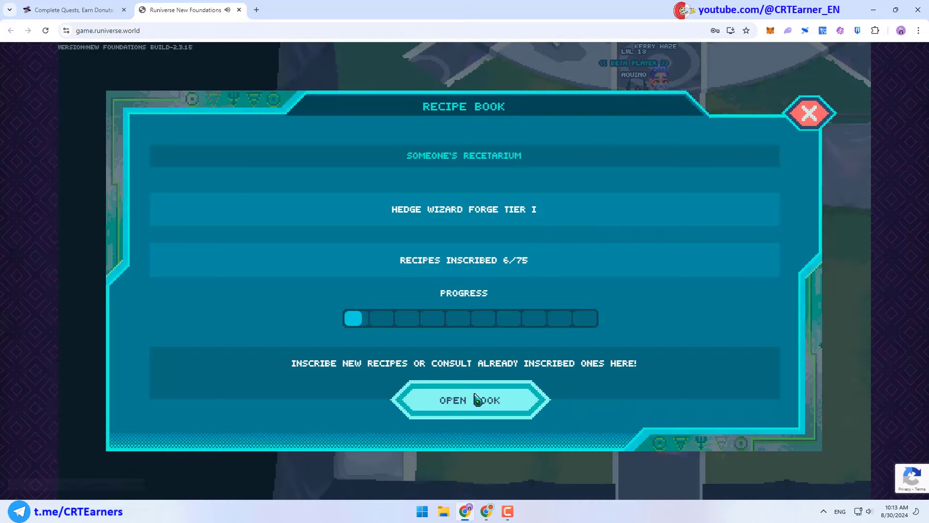
pyautogui.click(470, 400)
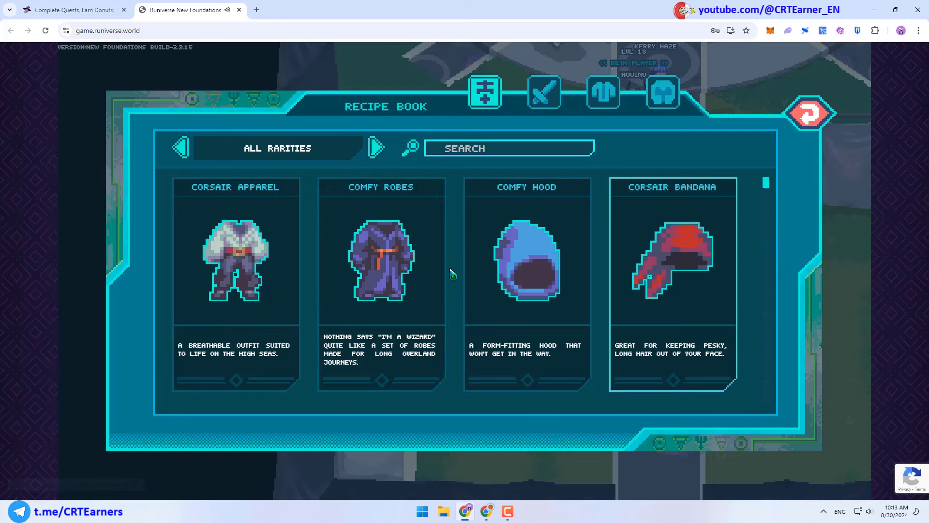
pyautogui.moveTo(717, 332)
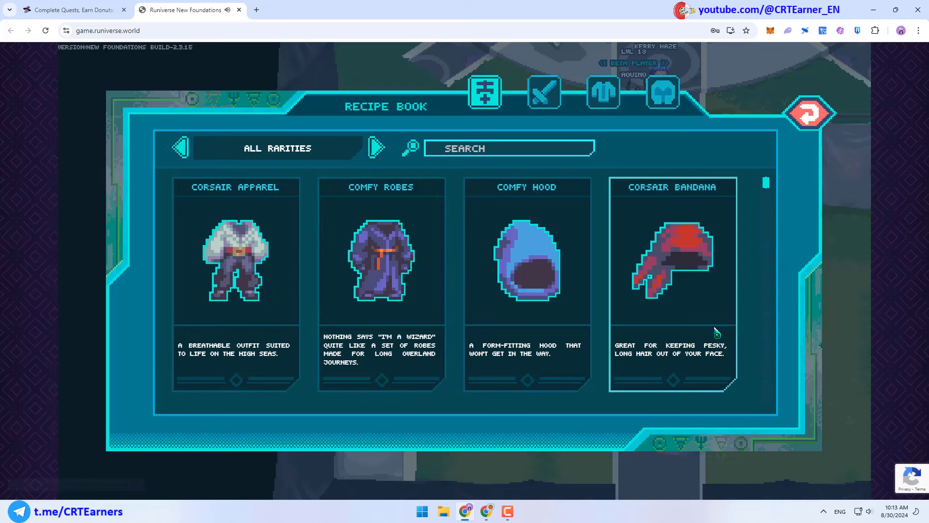
pyautogui.click(672, 261)
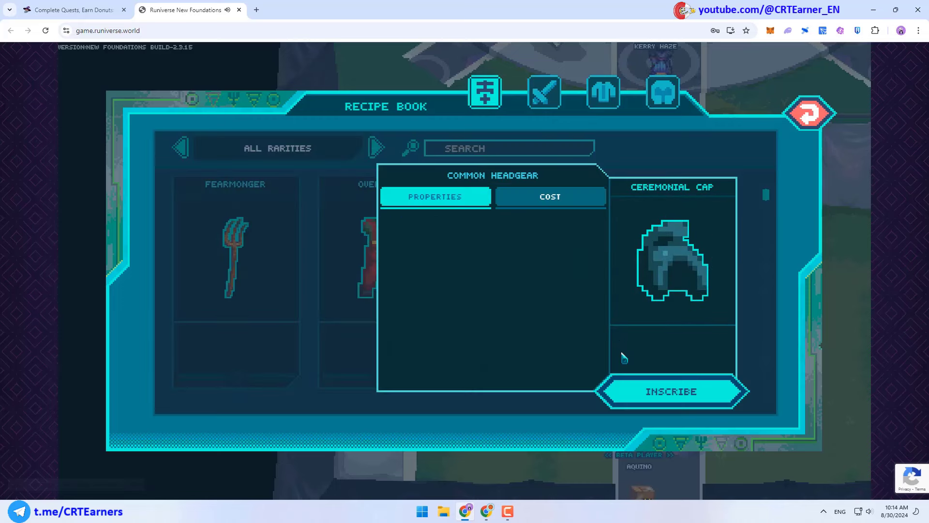
pyautogui.click(671, 391)
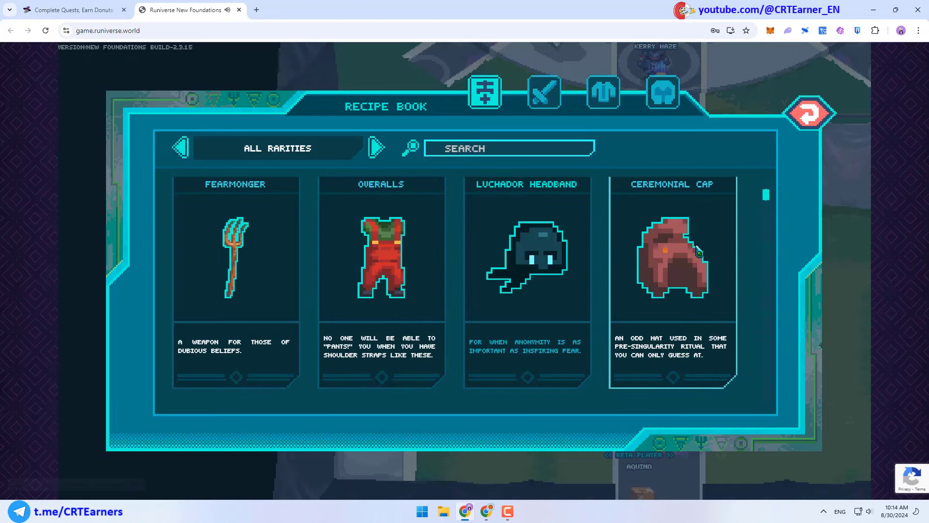
pyautogui.moveTo(701, 279)
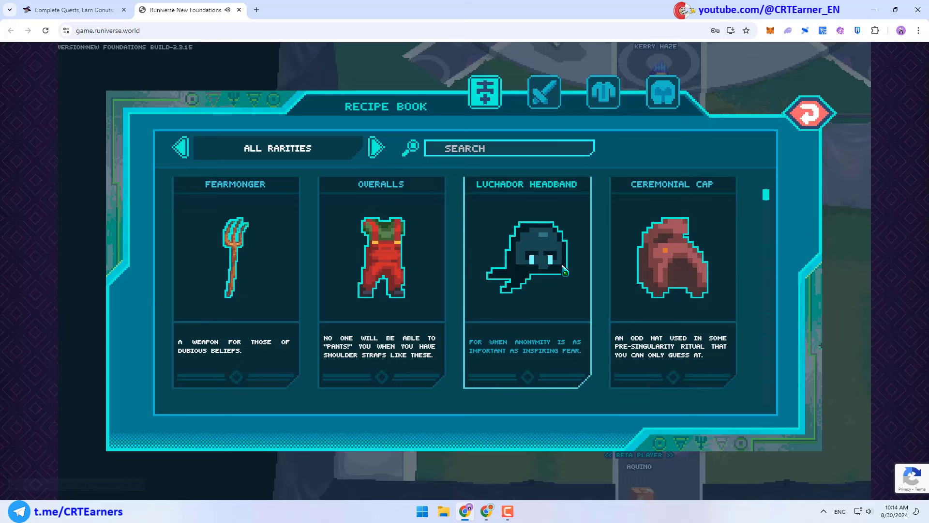
pyautogui.click(809, 112)
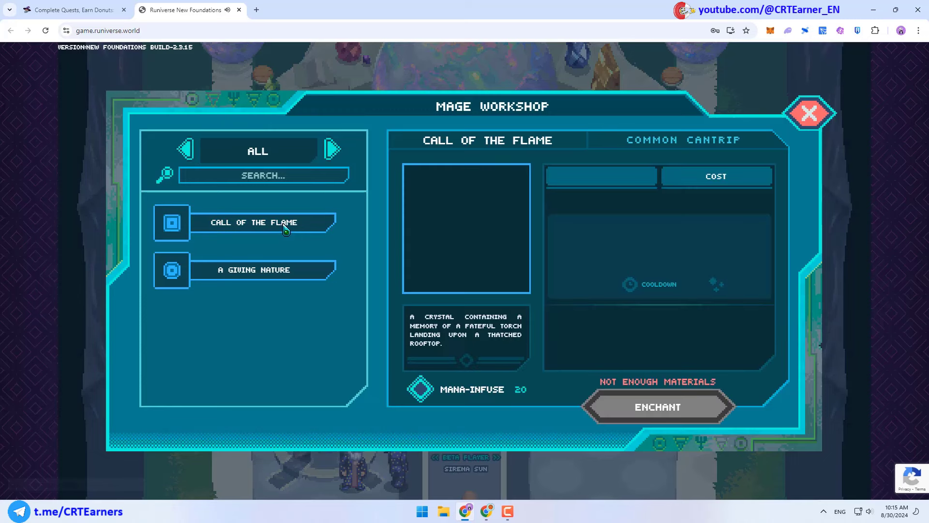
# Review the Call of the Flame and A Giving Nature cantrips, then return to the encampment
pyautogui.click(262, 271)
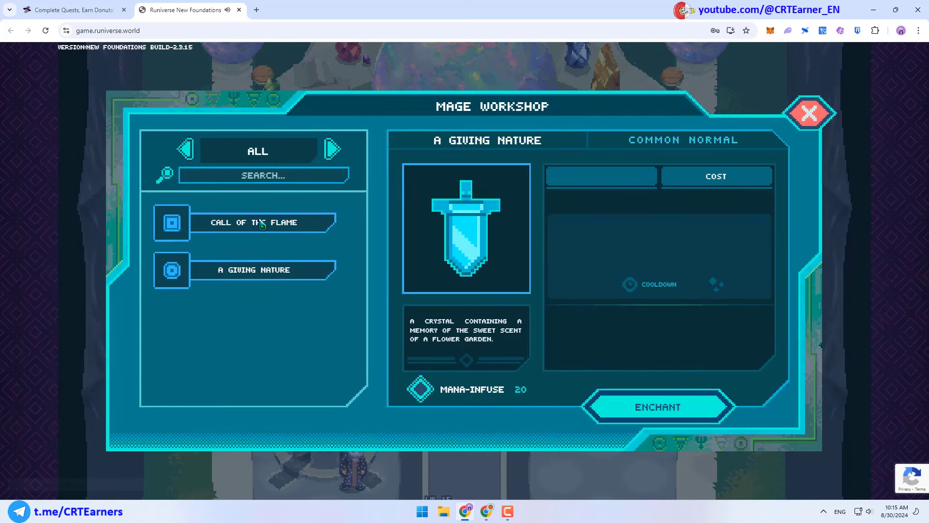
pyautogui.click(262, 222)
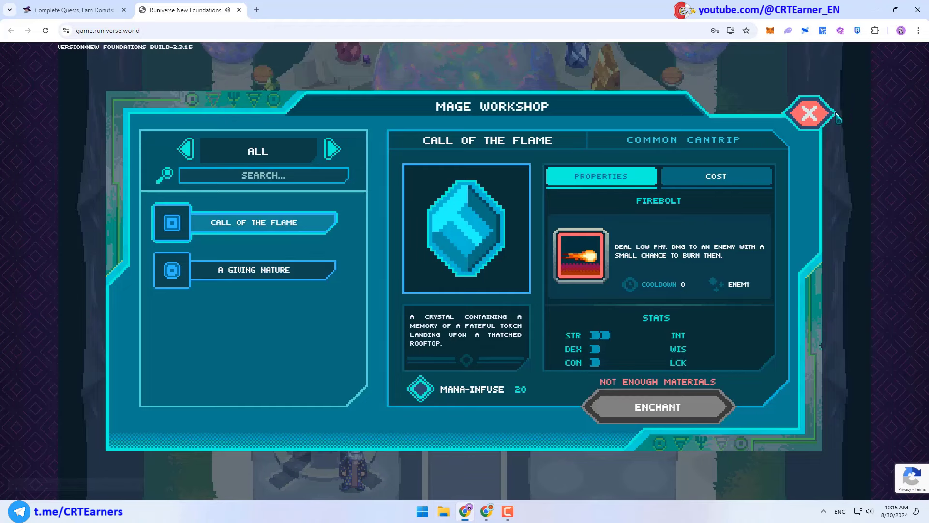
pyautogui.click(808, 113)
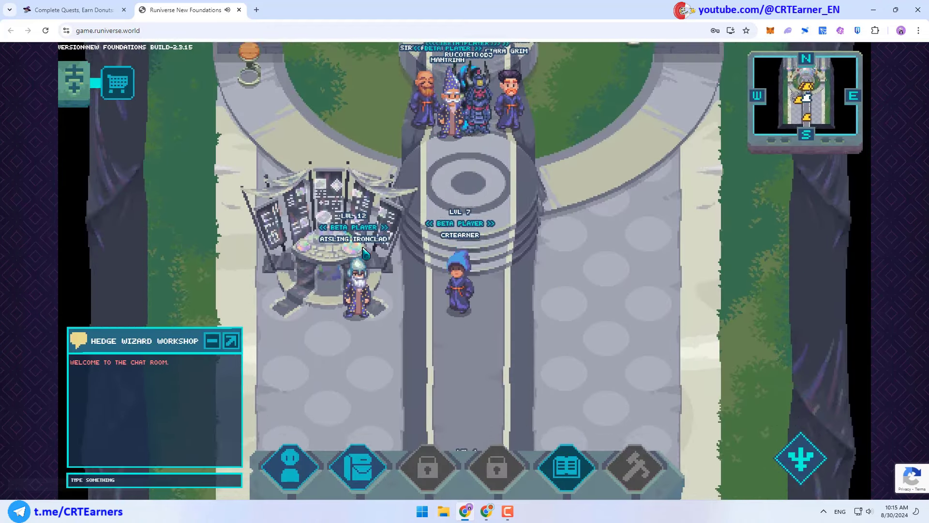
# Inscribe the Beware the Thaw recipe from the recipe book into the Mage Workshop
pyautogui.click(564, 466)
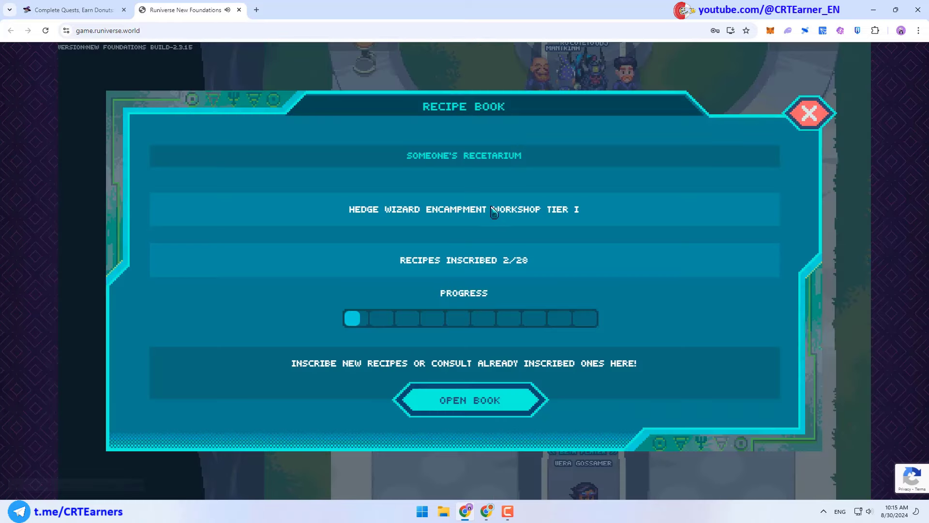
pyautogui.click(470, 400)
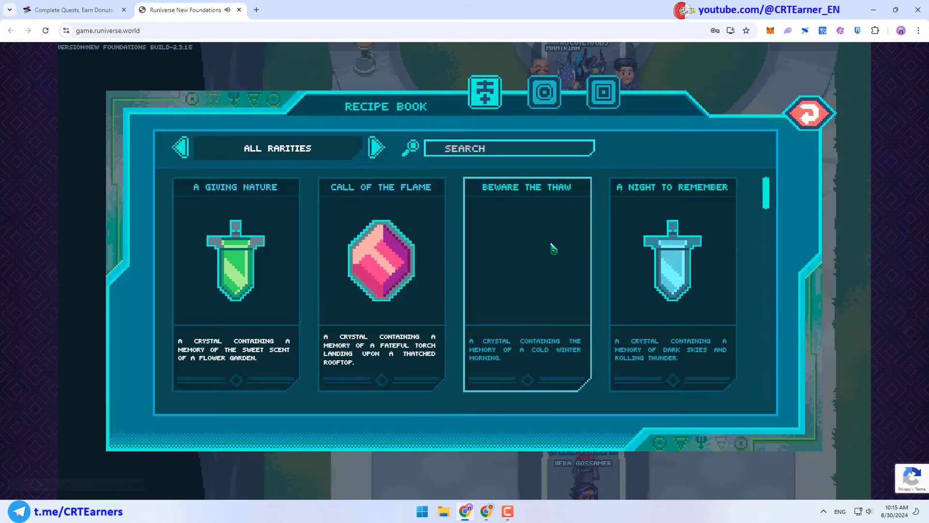
pyautogui.click(525, 260)
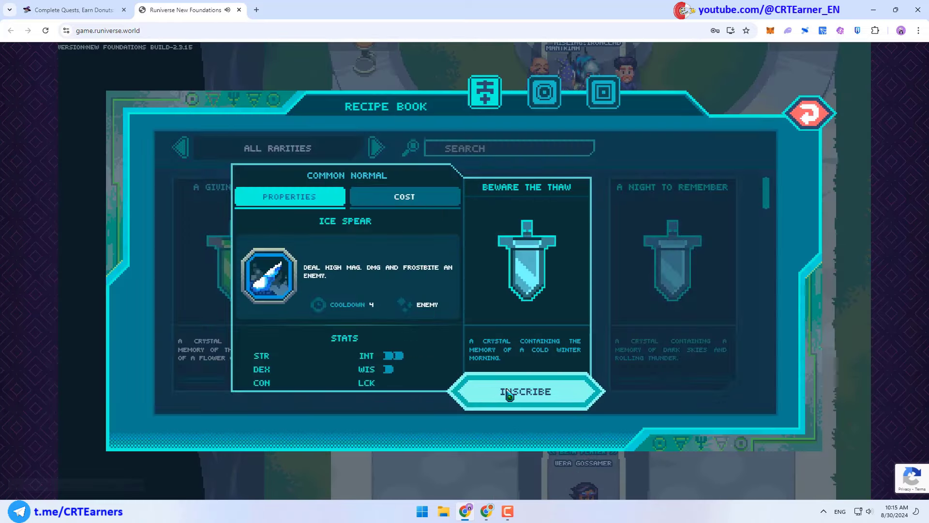
pyautogui.click(525, 392)
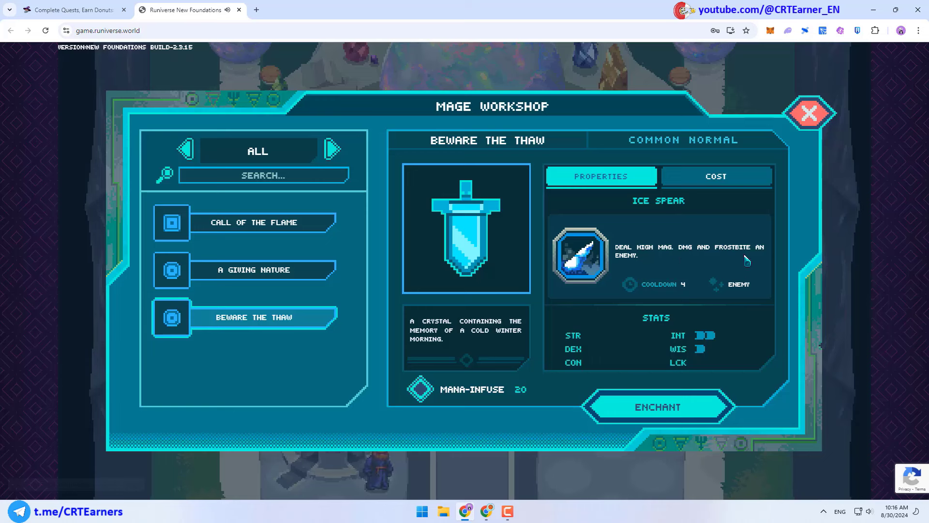
pyautogui.moveTo(724, 265)
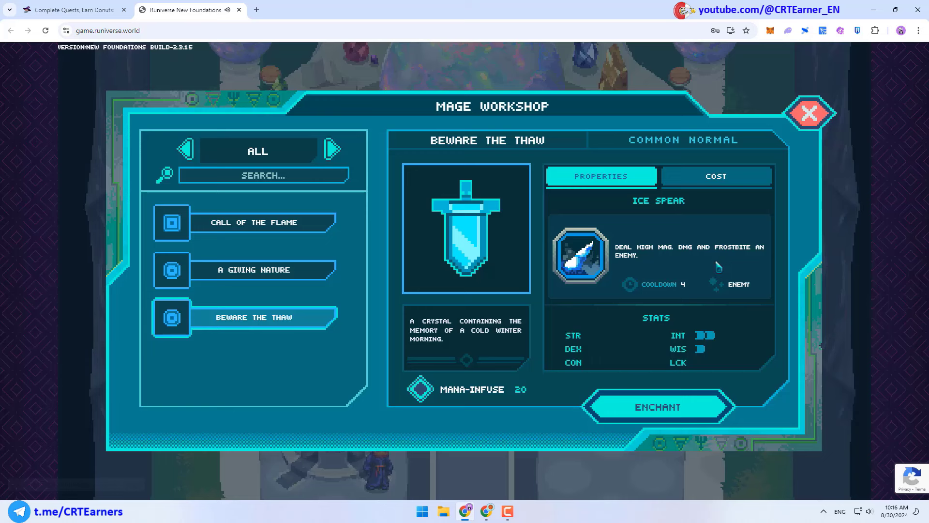
pyautogui.moveTo(692, 273)
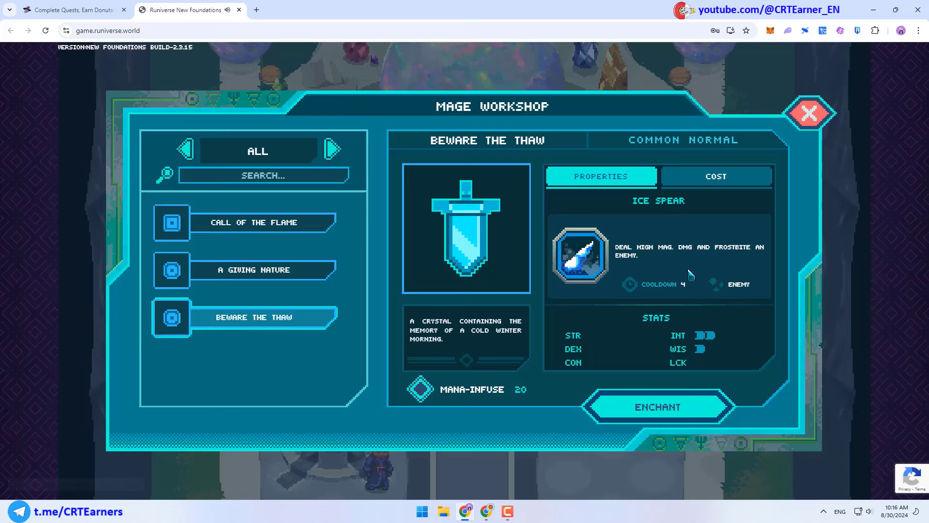
pyautogui.moveTo(585, 265)
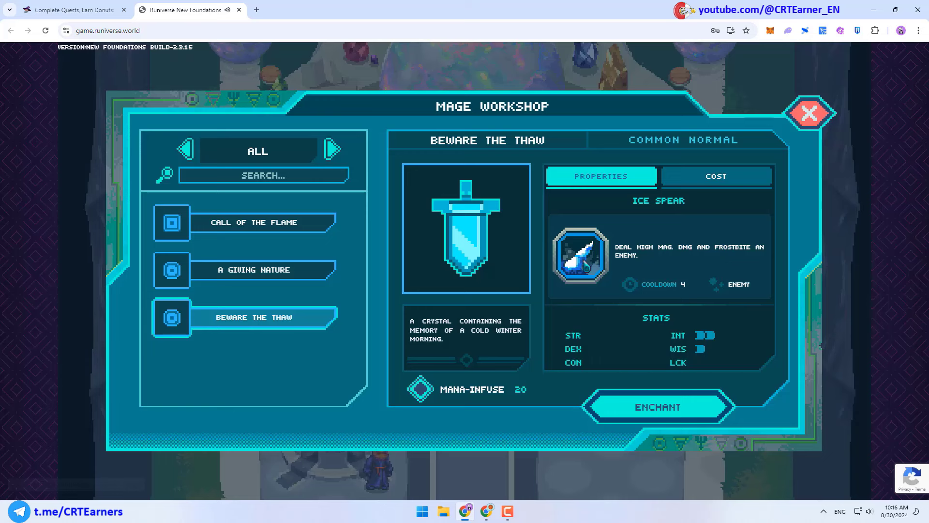
pyautogui.moveTo(700, 285)
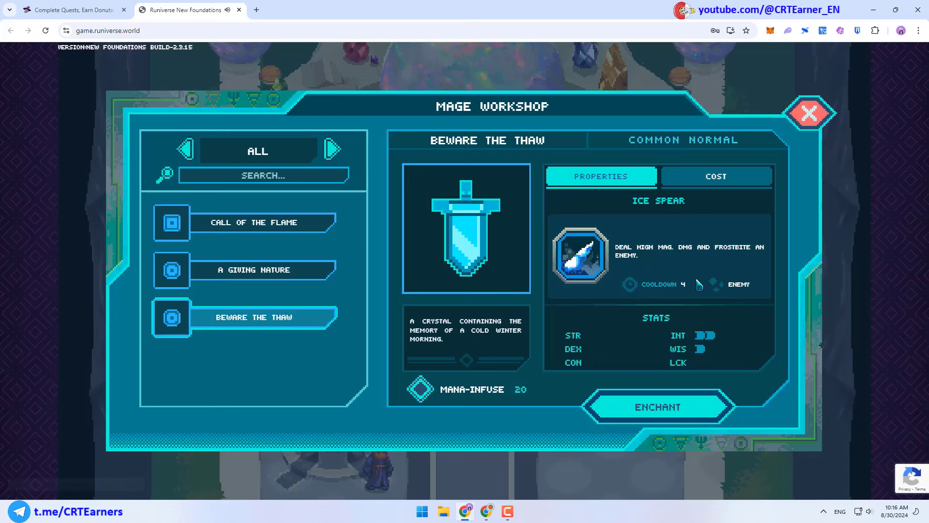
pyautogui.moveTo(664, 296)
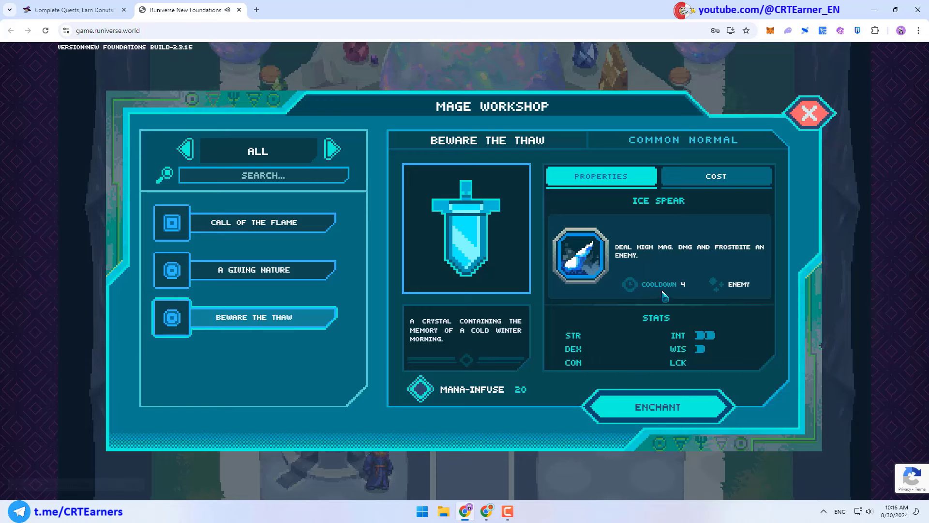
pyautogui.moveTo(606, 302)
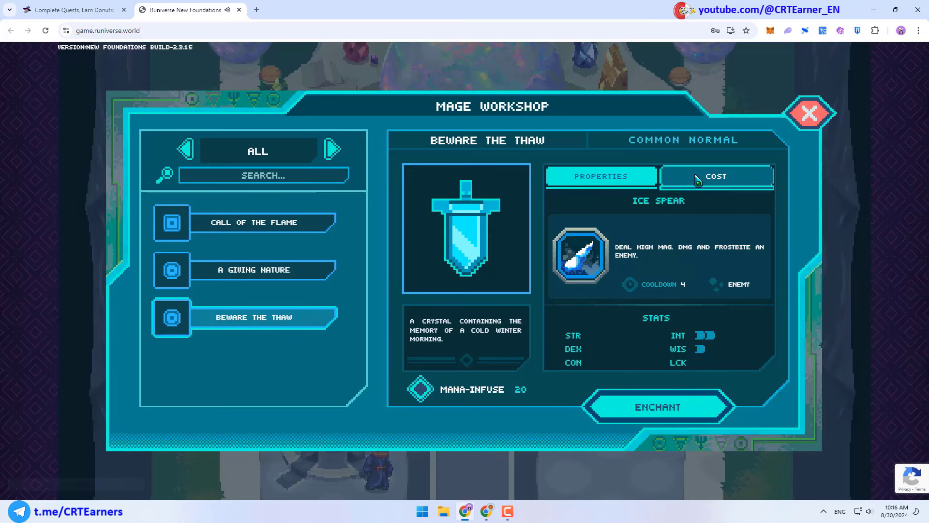
# Review the material cost and enchant the Beware the Thaw crystal
pyautogui.click(716, 176)
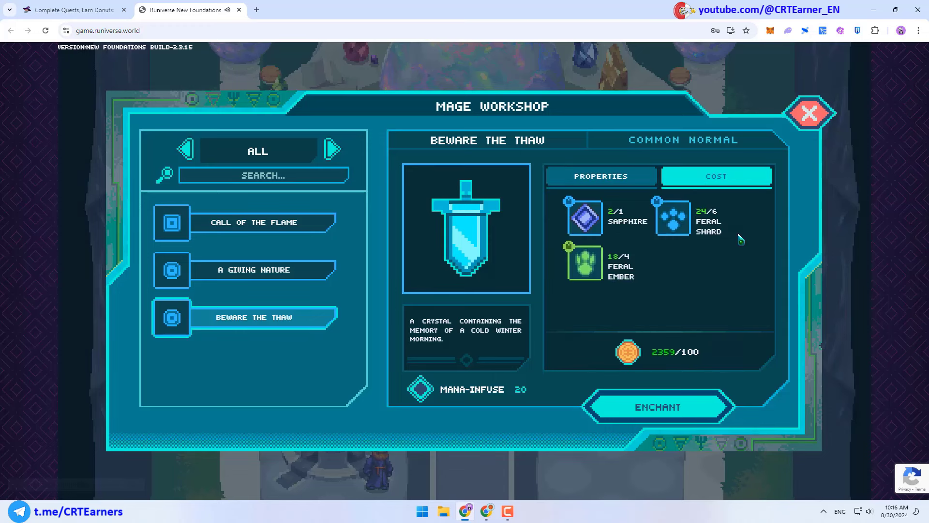
pyautogui.click(656, 407)
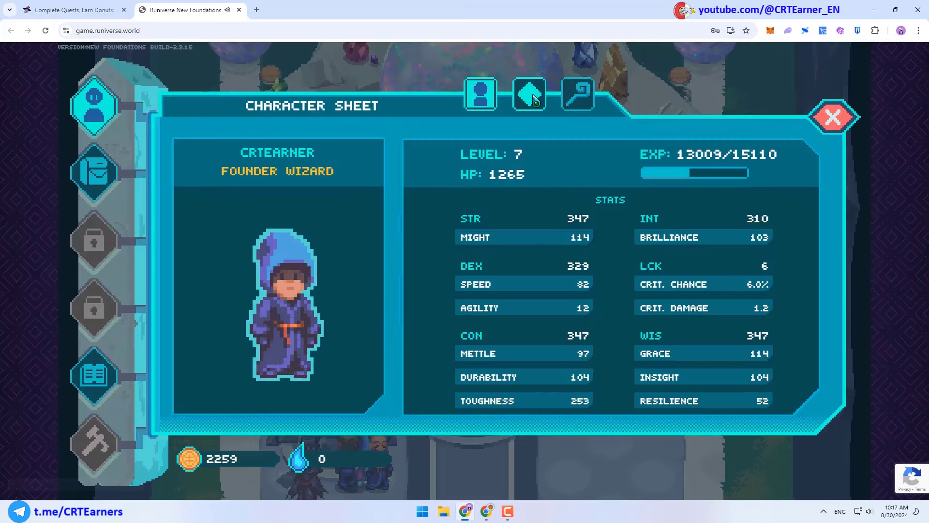
# Equip the Beware the Thaw crystal and the Fearmonger relic from the character sheet
pyautogui.click(528, 94)
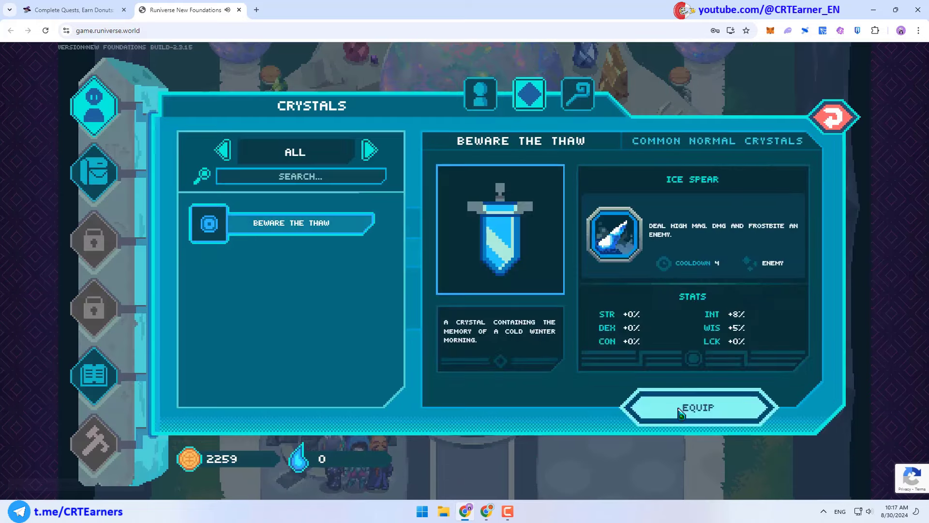
pyautogui.click(698, 408)
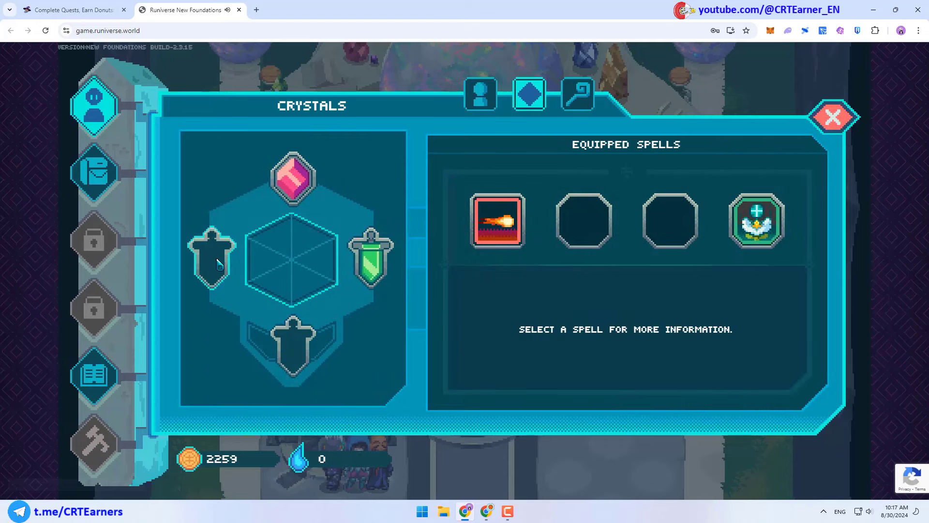
pyautogui.click(577, 94)
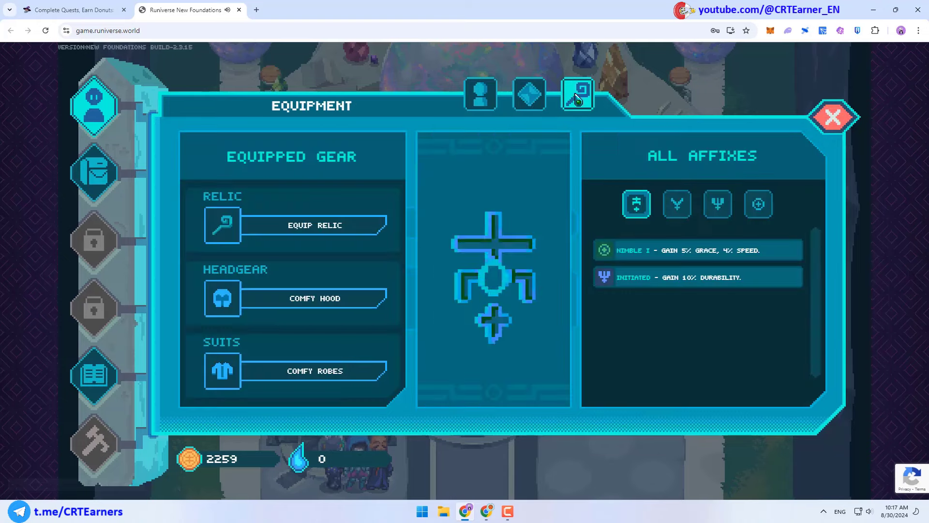
pyautogui.click(577, 94)
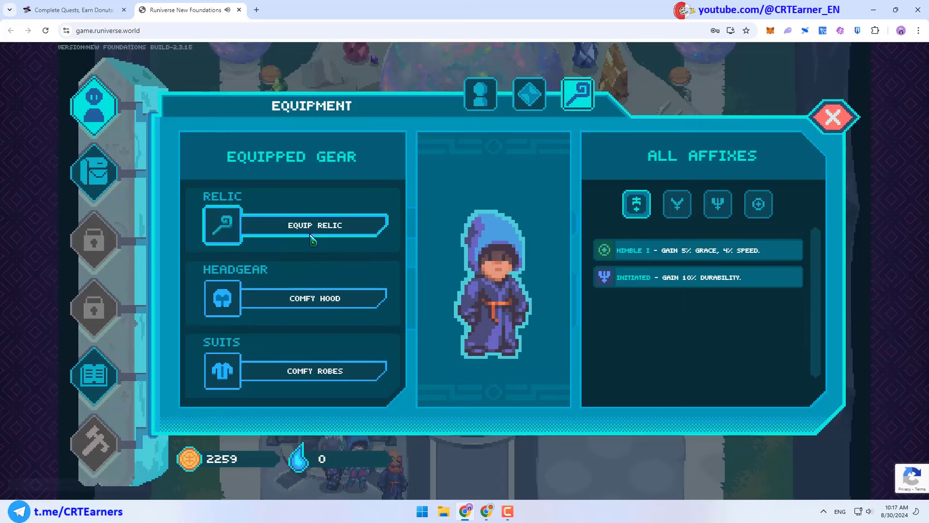
pyautogui.click(313, 225)
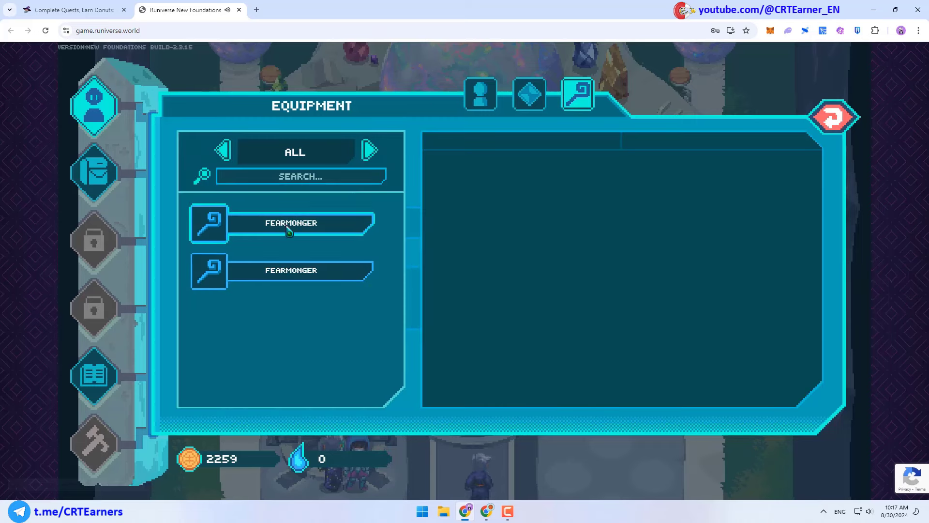
pyautogui.click(291, 270)
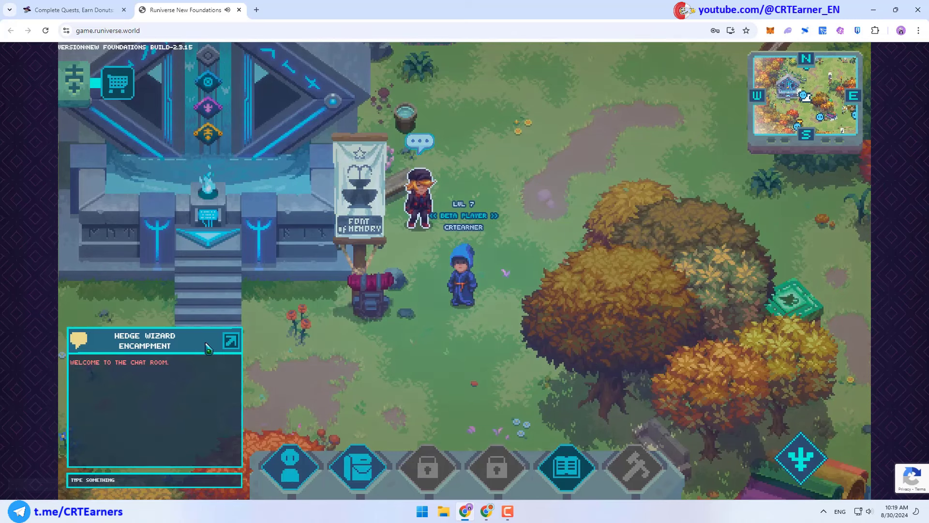
# Walk to the Font of Memory temple to reach its offering screen
pyautogui.click(230, 339)
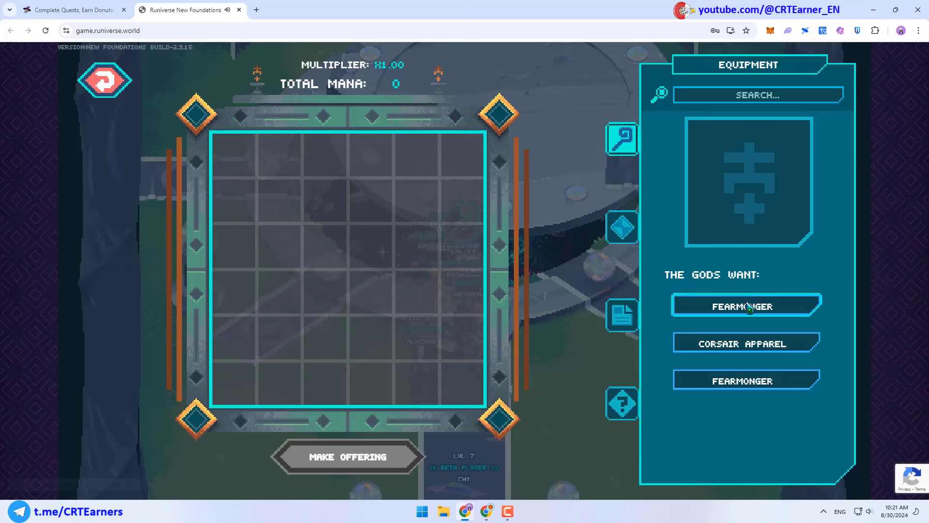
# Offer the Fearmonger trident to the gods in exchange for mana
pyautogui.click(745, 305)
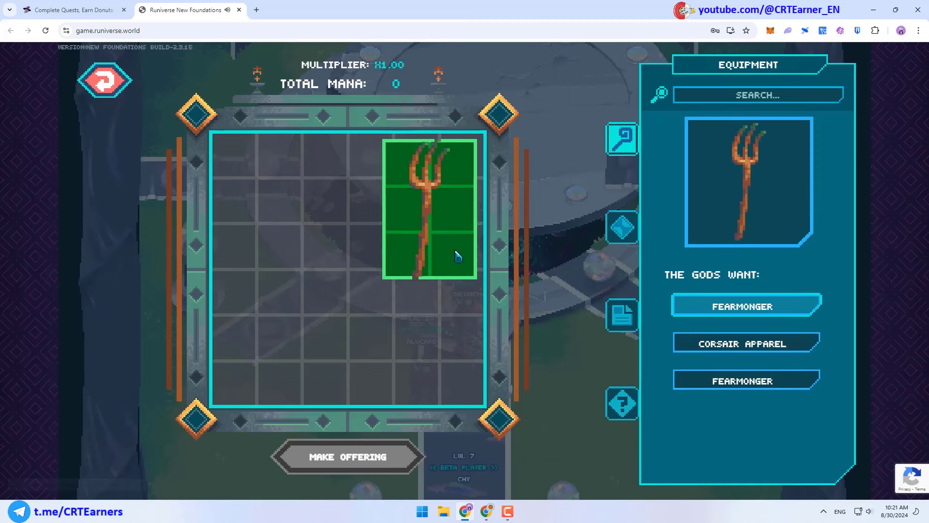
pyautogui.click(349, 456)
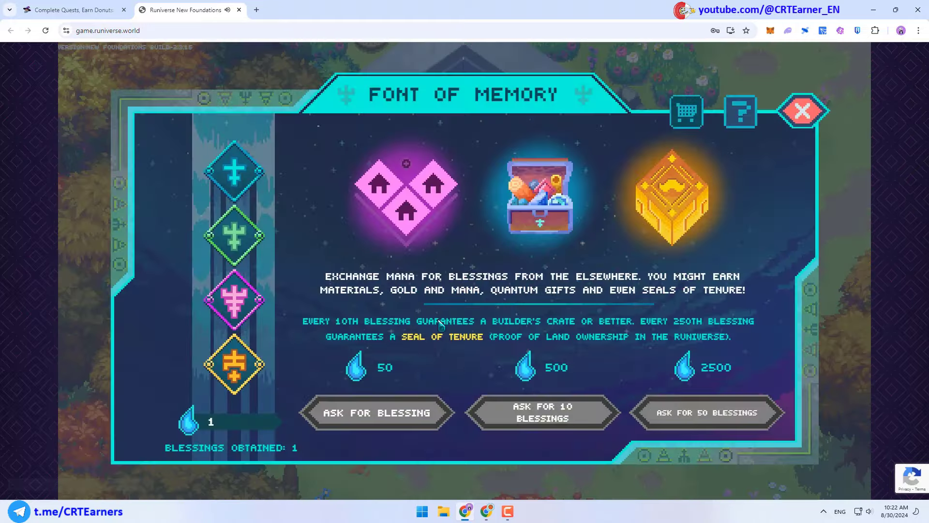
pyautogui.moveTo(253, 452)
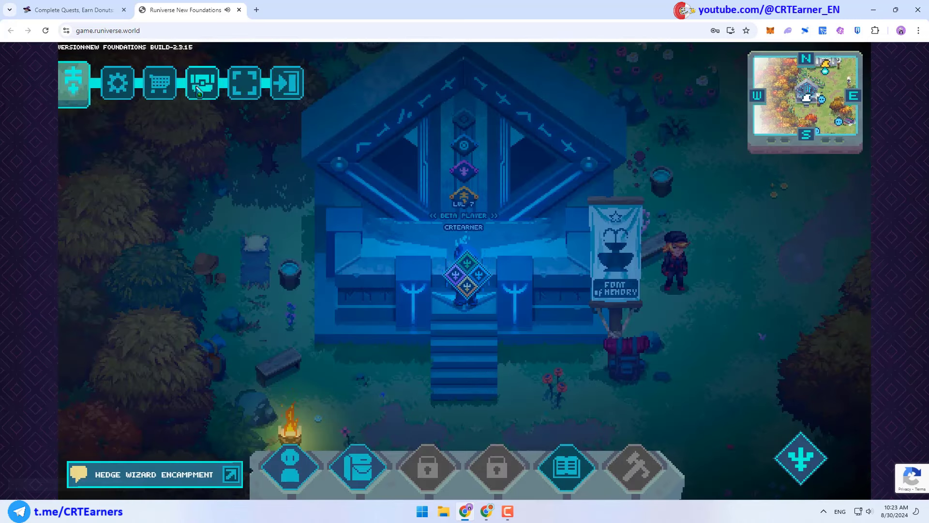
# Mint the Bronze Builder's Crate - Furniture 1 via Ronin and send it to the marketplace view
pyautogui.click(203, 83)
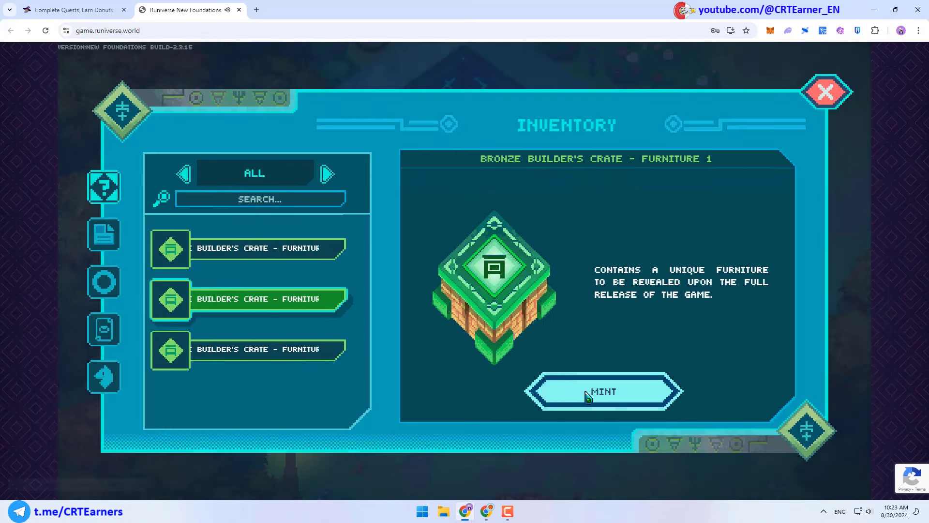
pyautogui.click(603, 393)
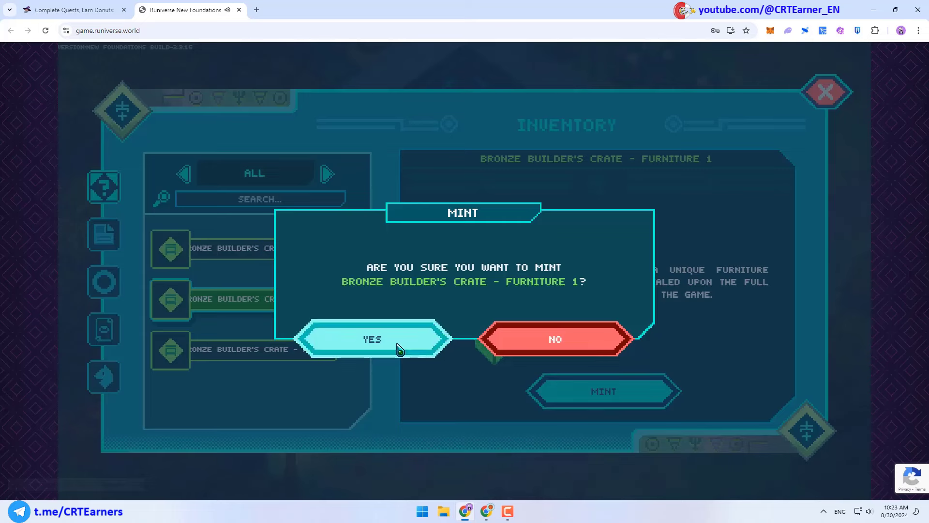
pyautogui.click(372, 339)
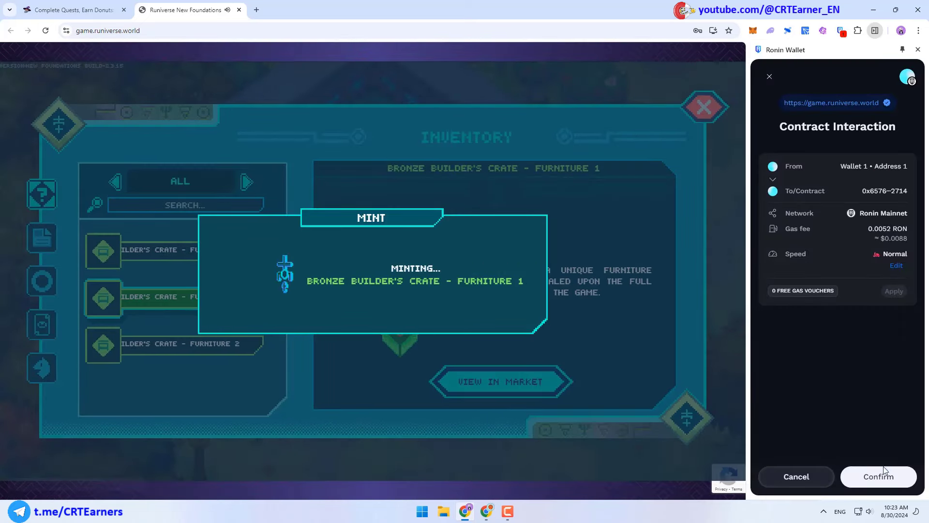
pyautogui.click(878, 476)
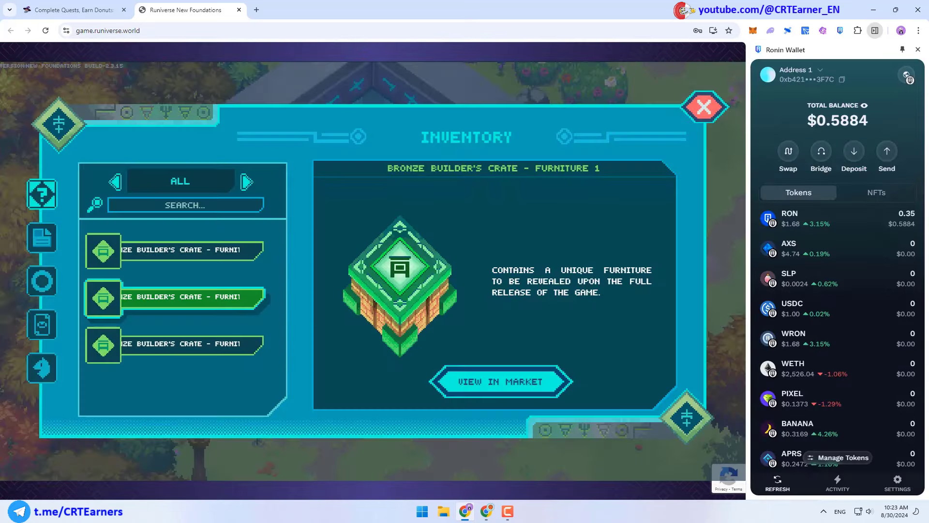
pyautogui.click(499, 381)
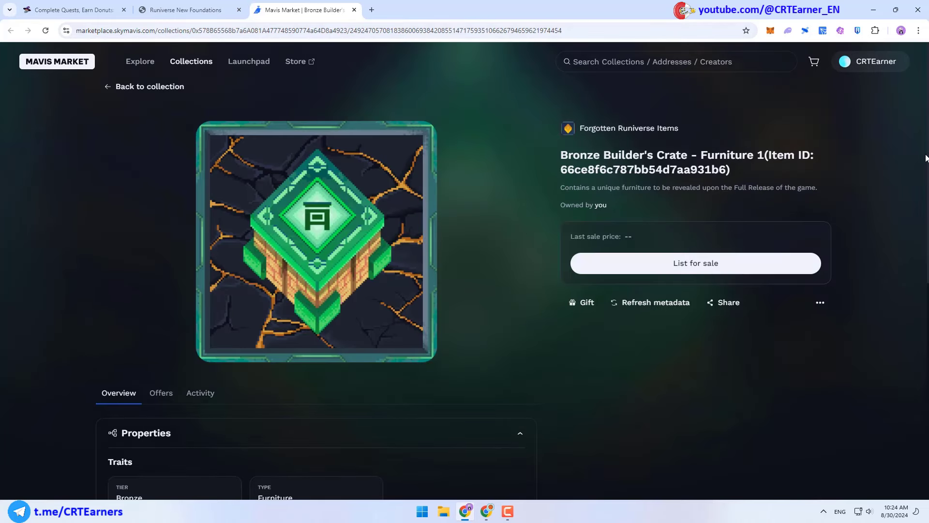
pyautogui.moveTo(854, 107)
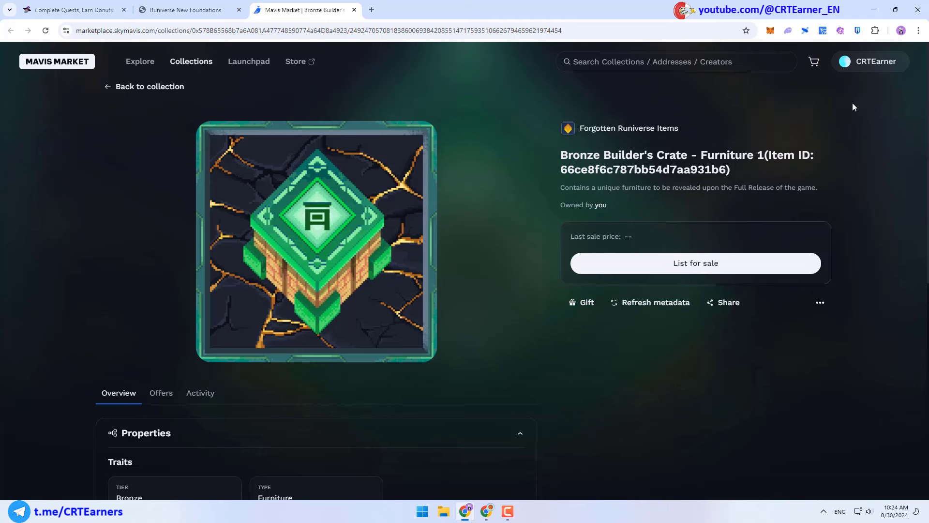
pyautogui.moveTo(883, 304)
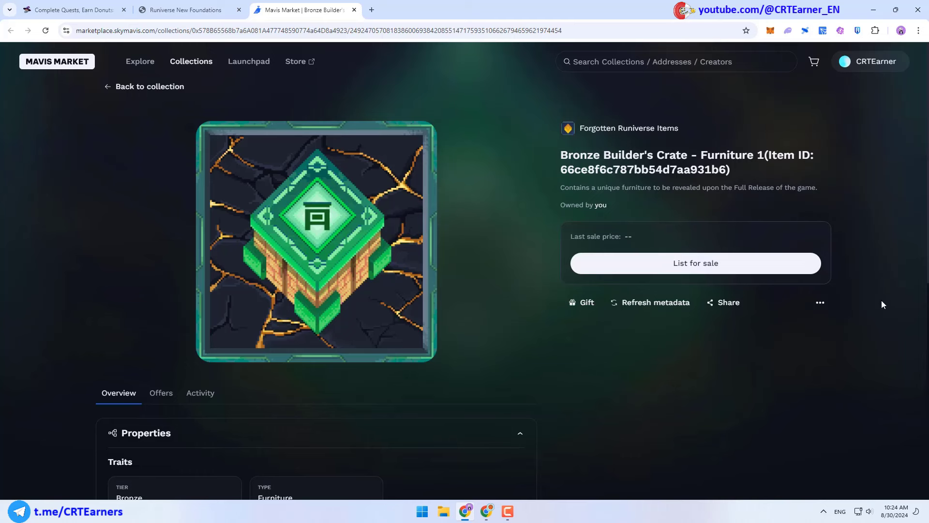
# Scroll the Mavis Market crate page through properties, details and similar crates
pyautogui.scroll(-3)
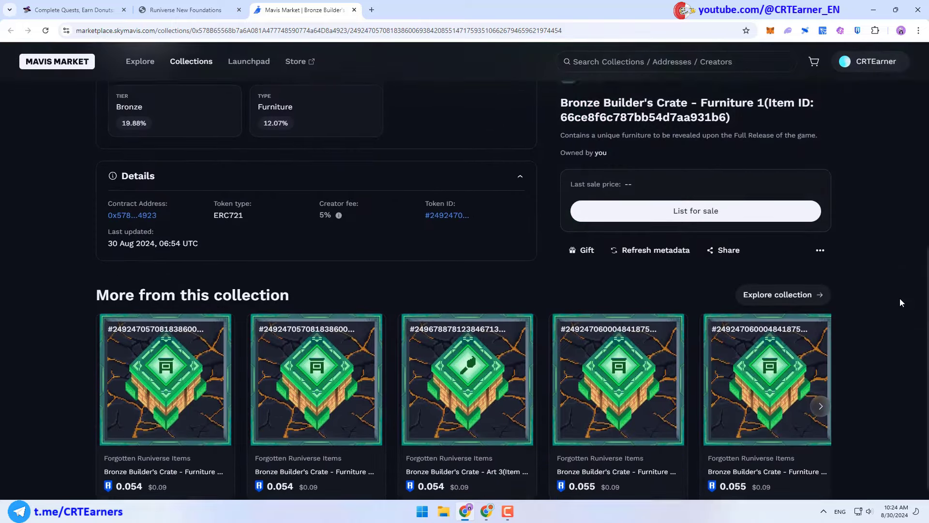
pyautogui.scroll(-3)
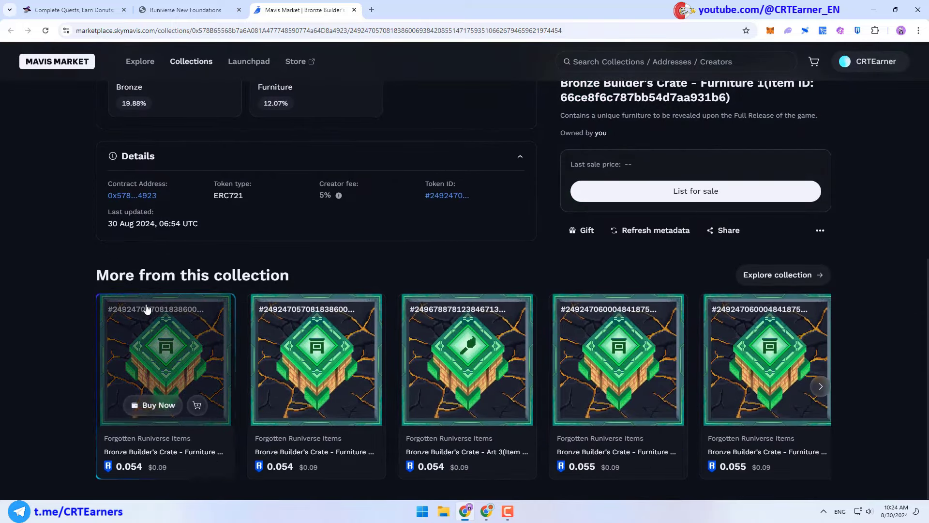
pyautogui.moveTo(129, 339)
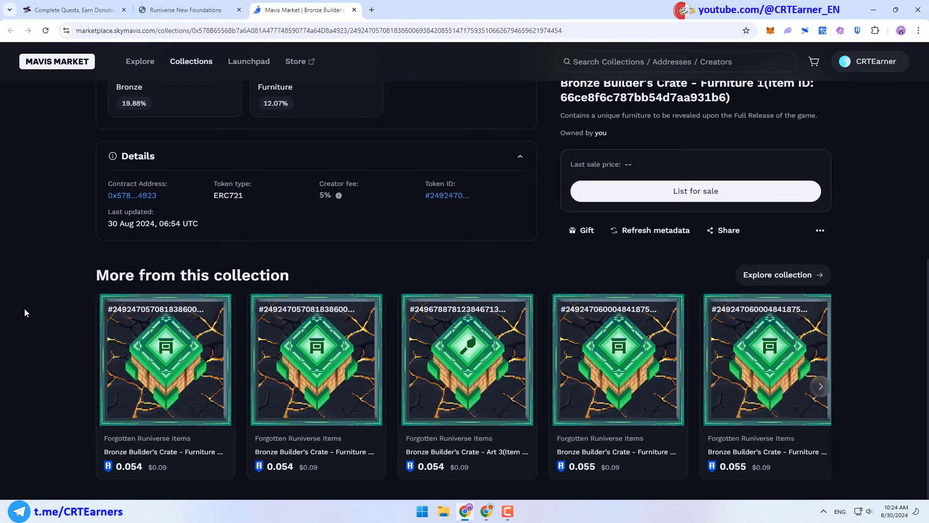
pyautogui.scroll(3)
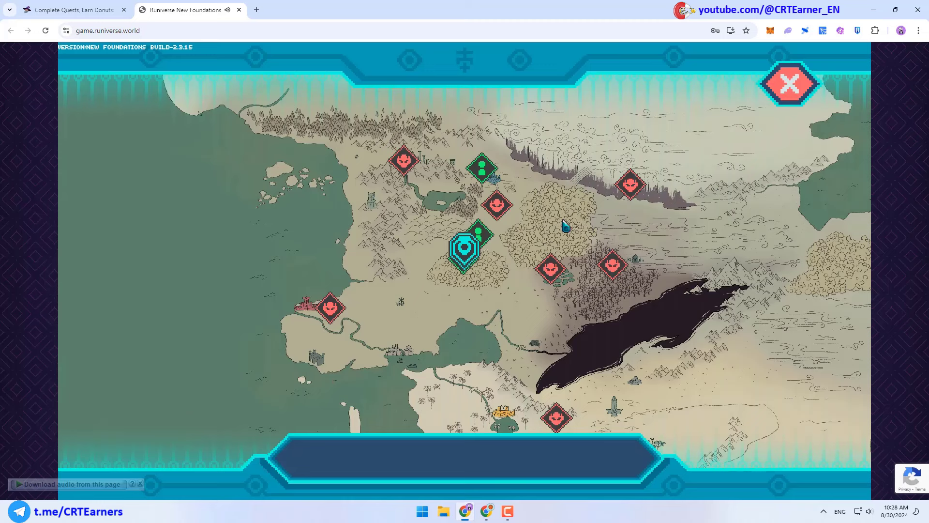
pyautogui.moveTo(496, 205)
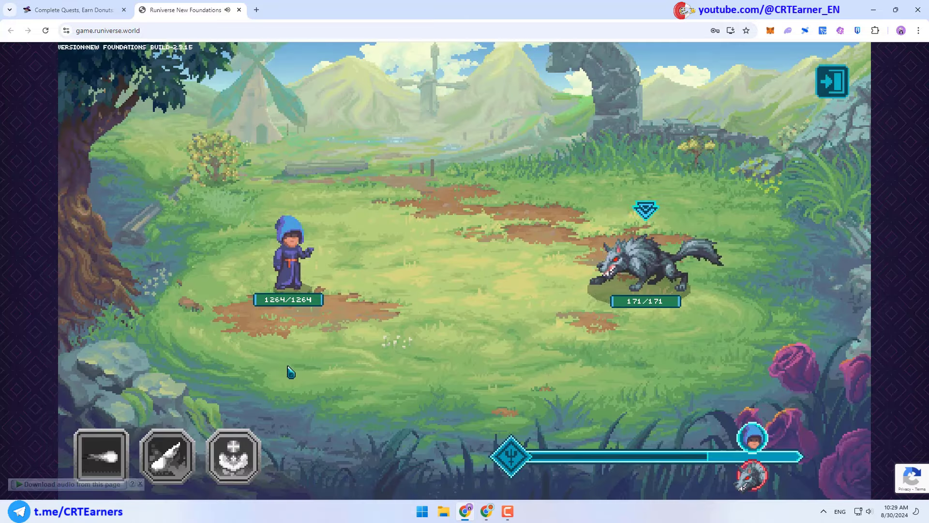
# Cast two spells at the grey wolf in battle
pyautogui.click(101, 455)
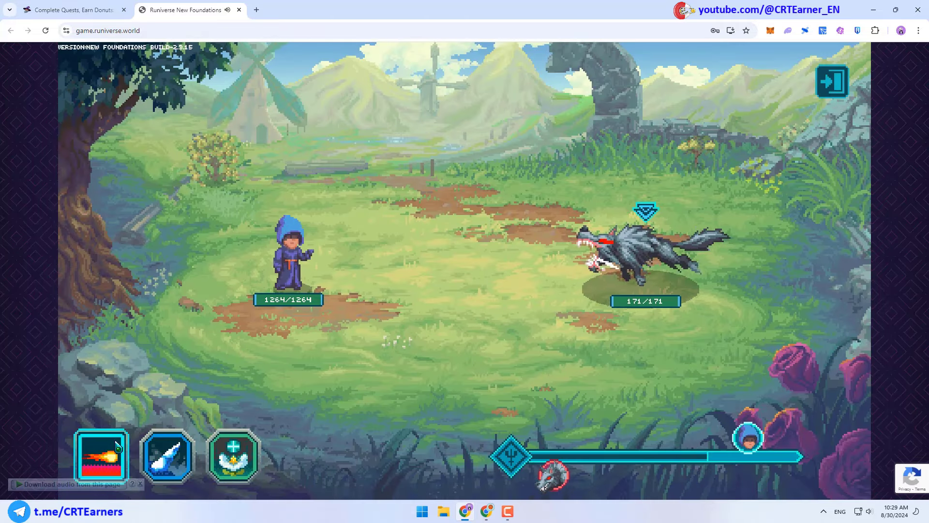
pyautogui.click(100, 455)
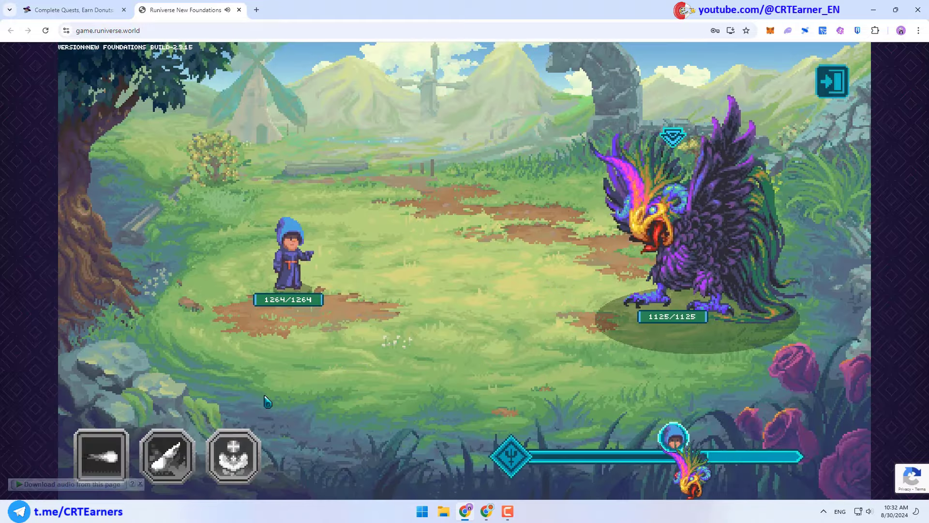
# Cast Firebolt and other spells until the feathered boss falls, earning 88 EXP, four drops and 228 gold
pyautogui.click(100, 455)
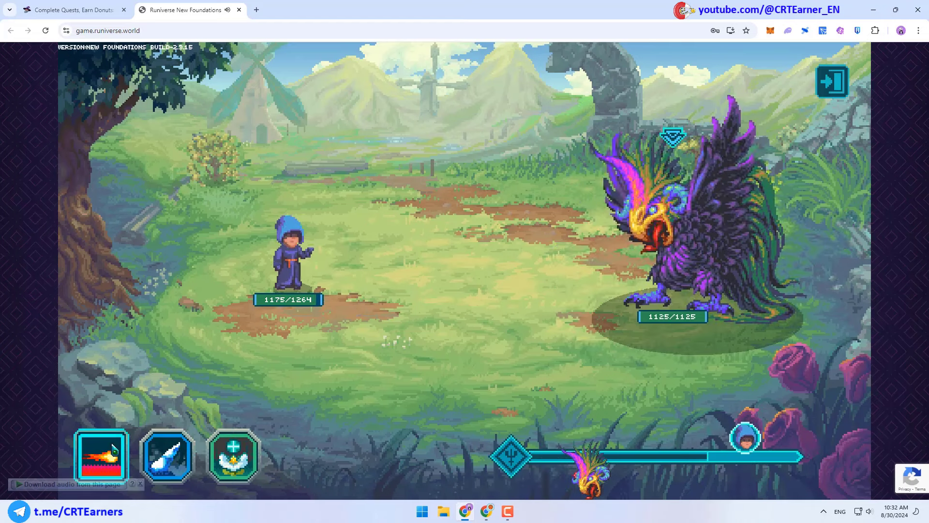
pyautogui.click(101, 454)
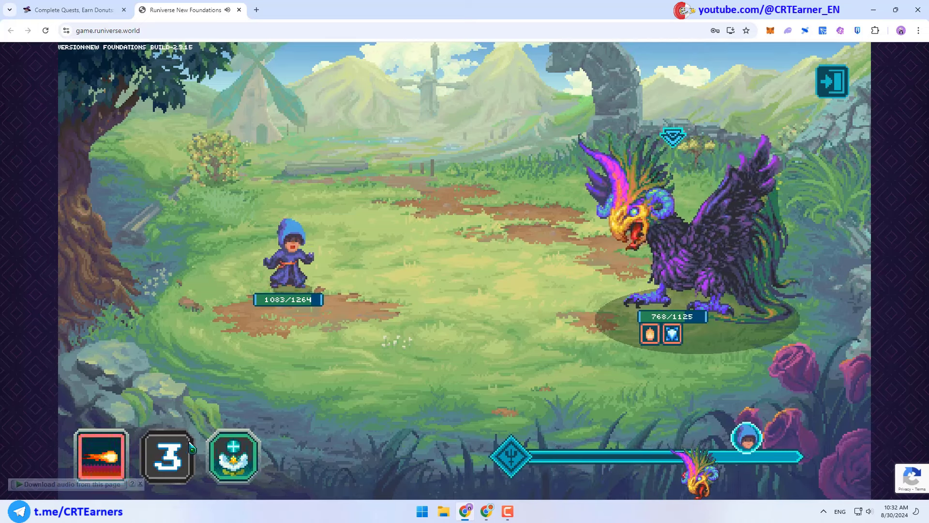
pyautogui.click(168, 456)
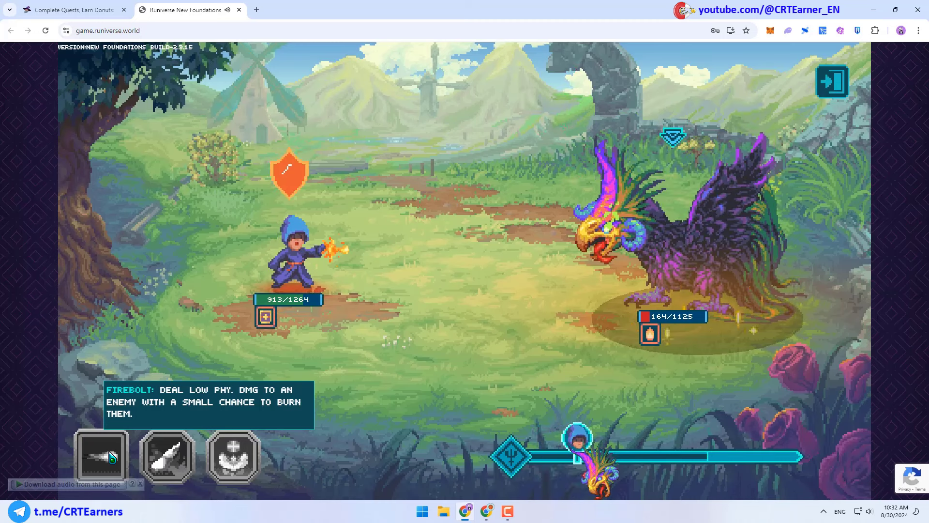
pyautogui.click(100, 455)
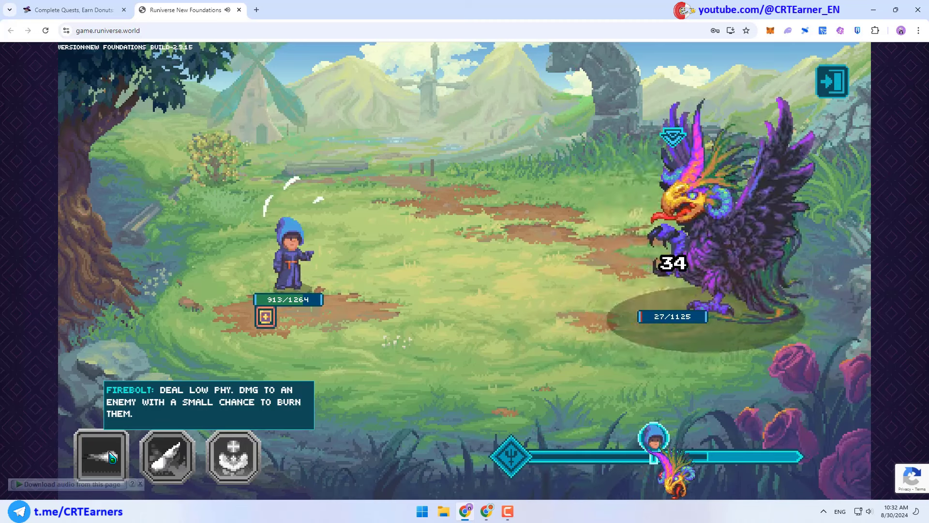
pyautogui.click(99, 455)
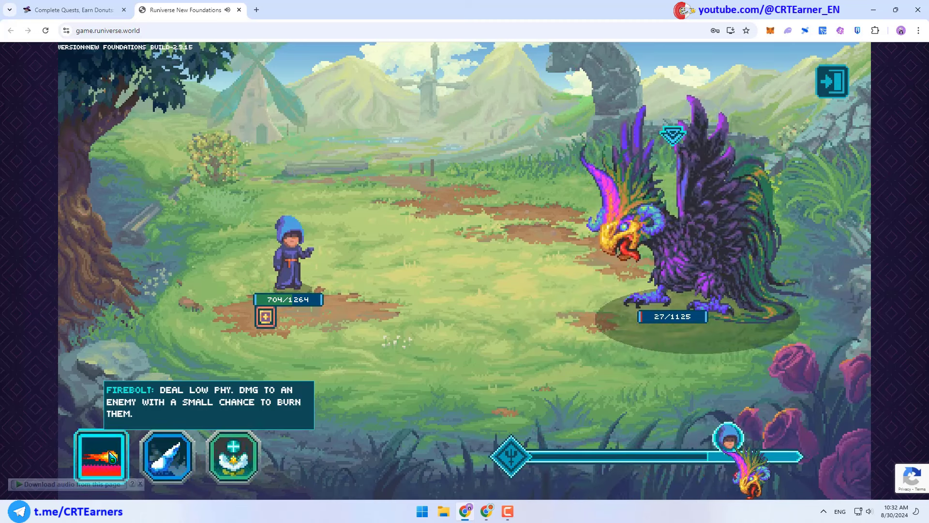
pyautogui.click(99, 455)
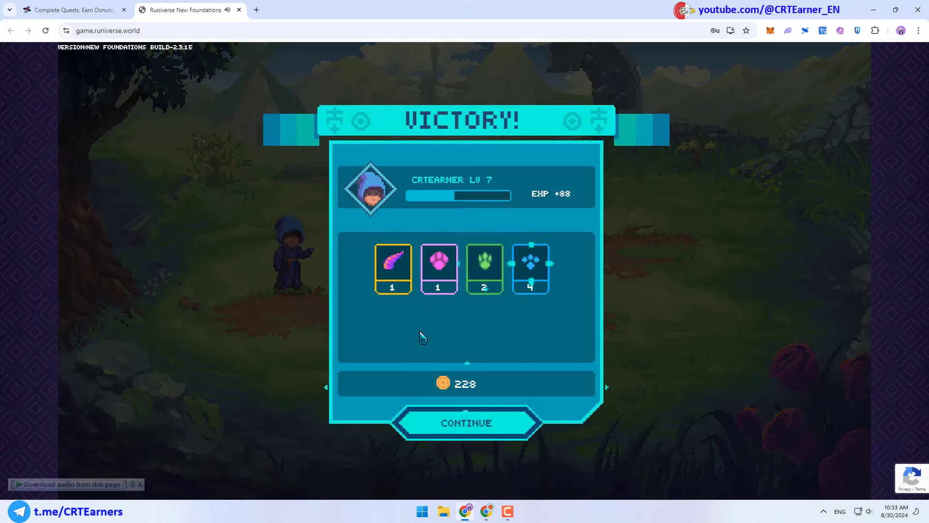
# Continue from the Victory screen back to the Hedge Wizard Encampment and glance at the donut quest page
pyautogui.click(466, 423)
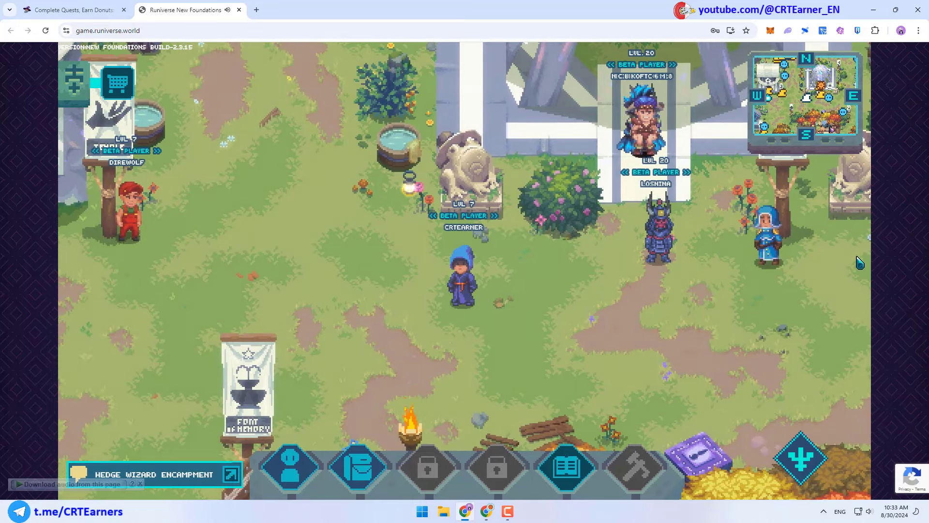
pyautogui.click(70, 9)
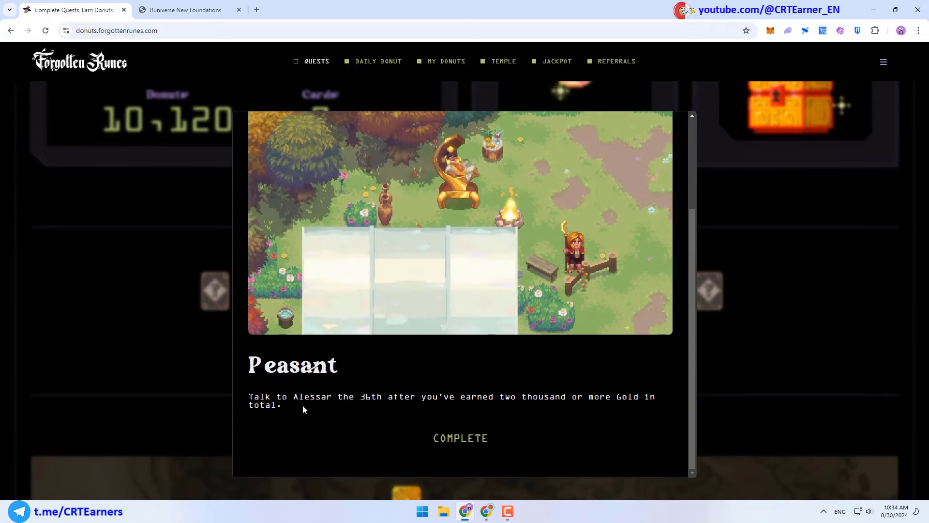
pyautogui.click(184, 10)
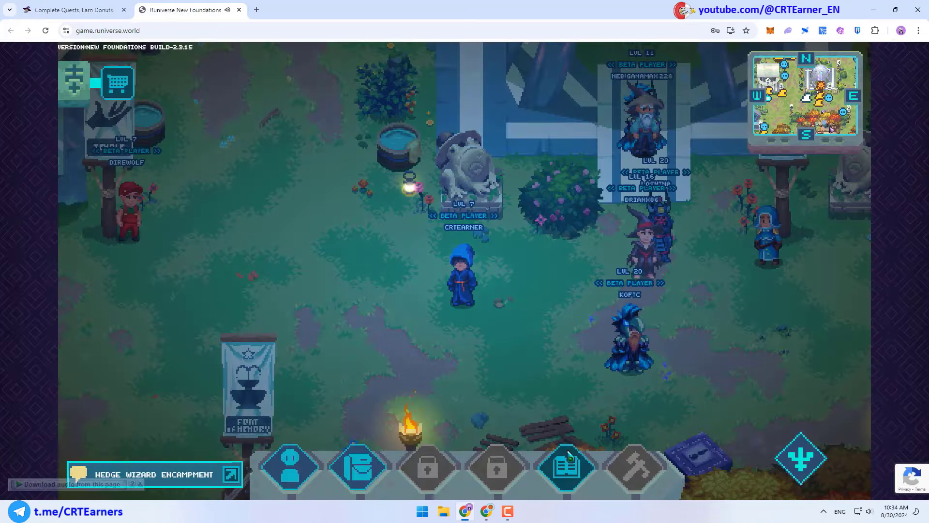
pyautogui.click(567, 466)
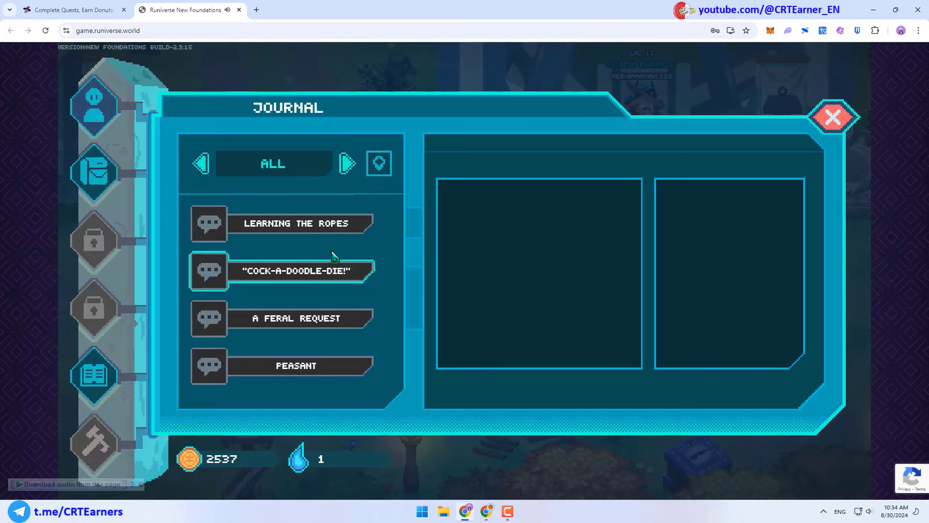
pyautogui.click(282, 224)
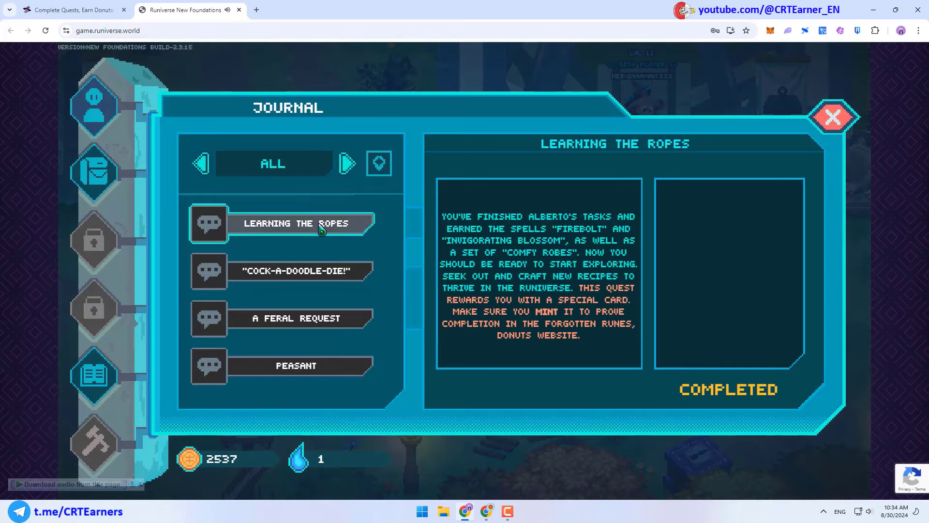
pyautogui.click(299, 319)
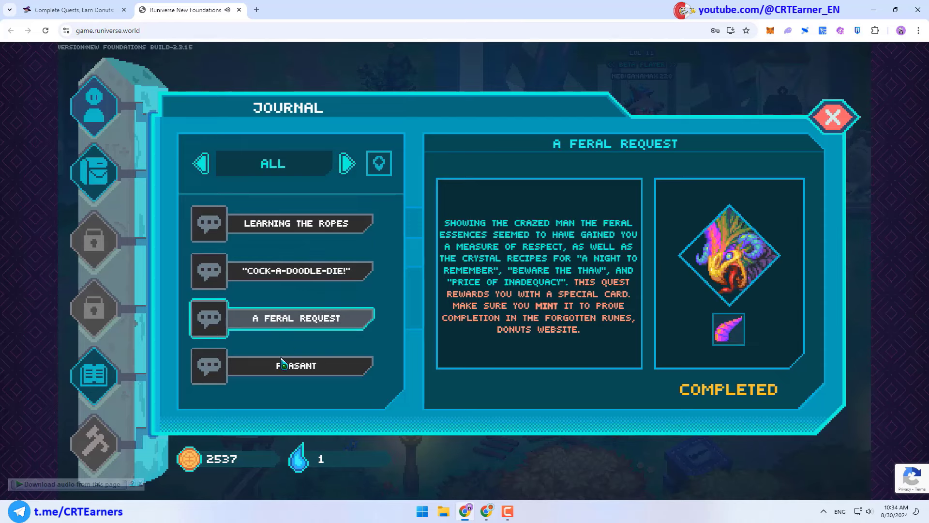
pyautogui.click(281, 224)
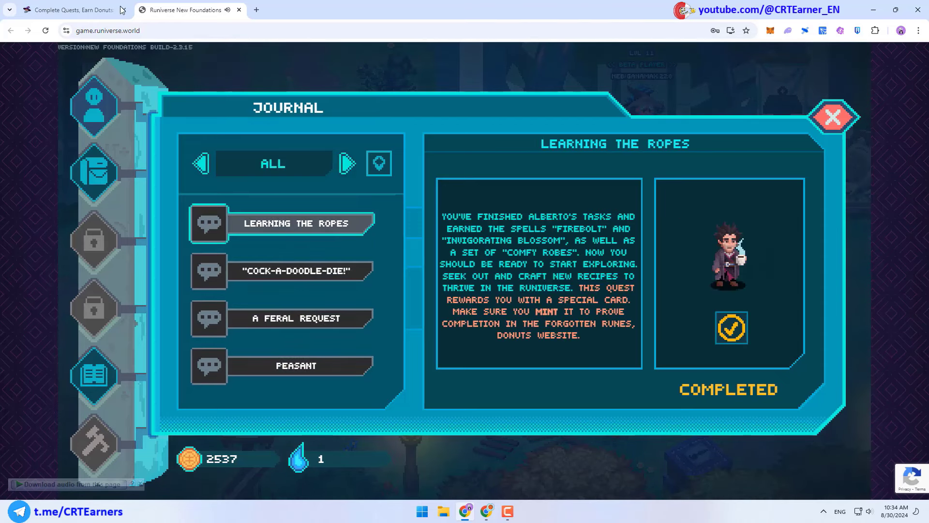
pyautogui.click(68, 10)
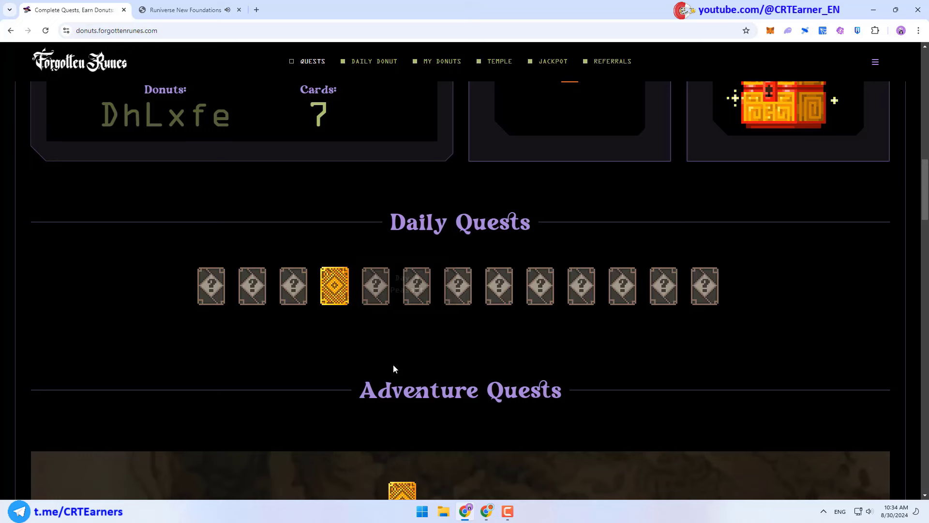
pyautogui.click(189, 10)
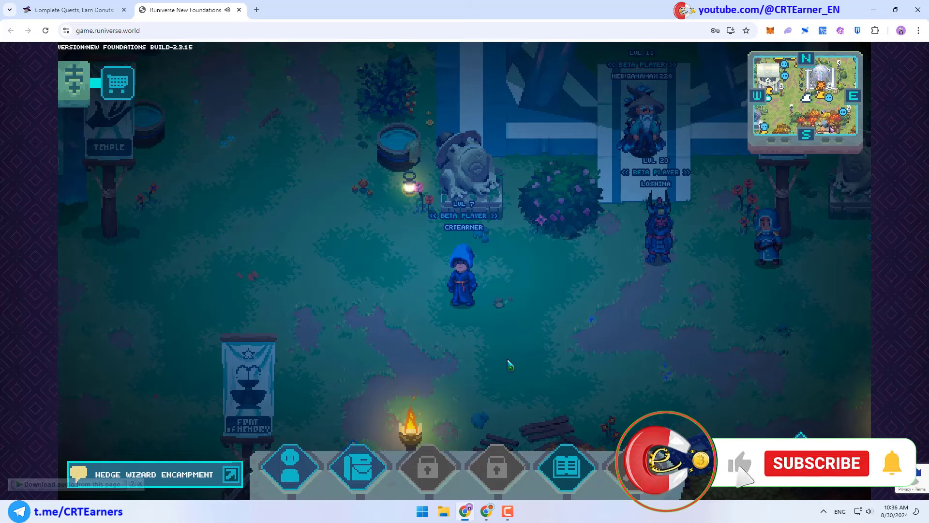
pyautogui.click(817, 463)
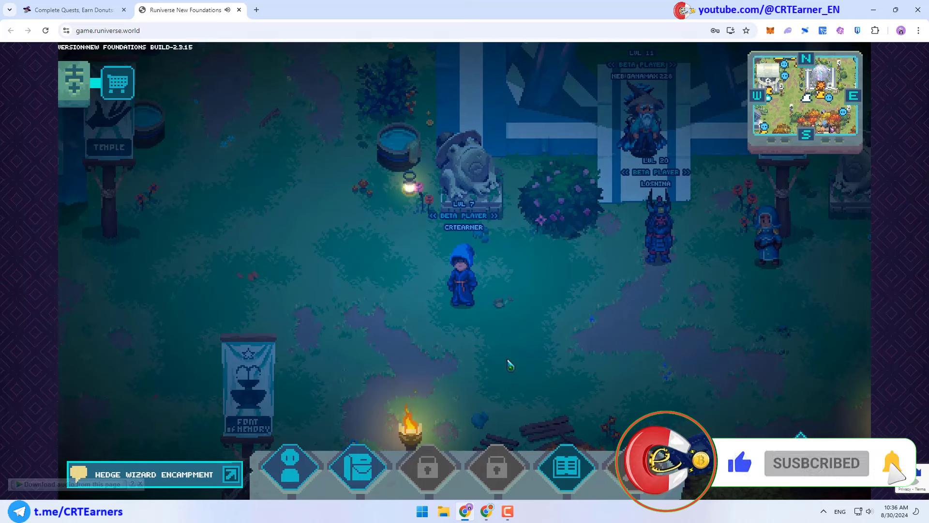